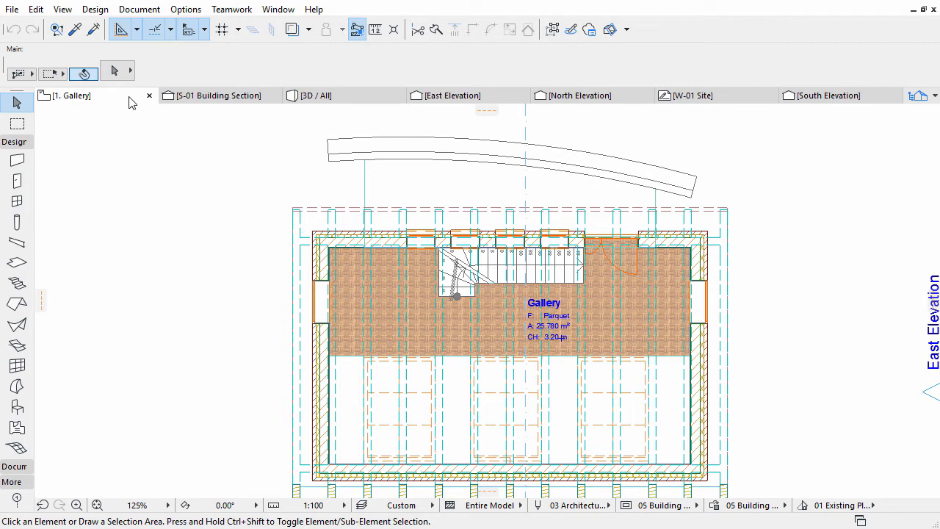
Go to story 0. Ground Floor and select all four zones with the Zone tool active.
left_click(130, 94)
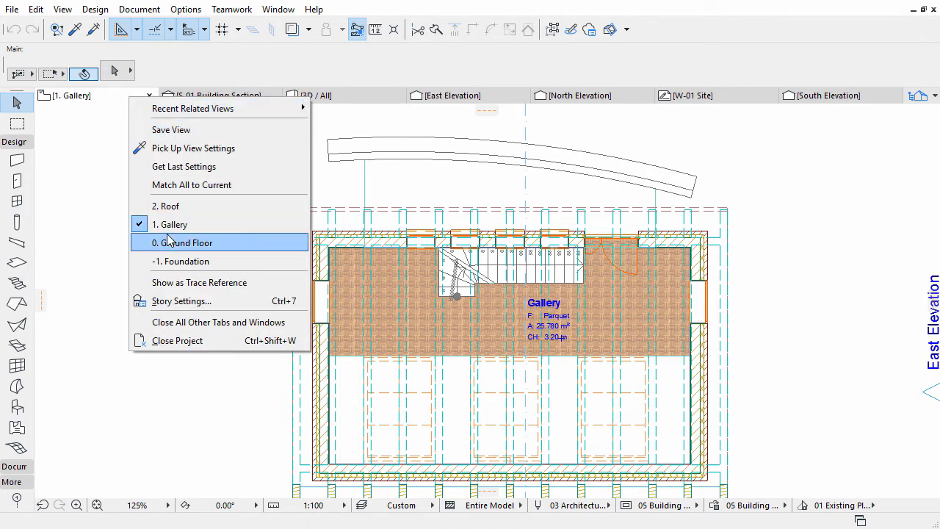
left_click(182, 242)
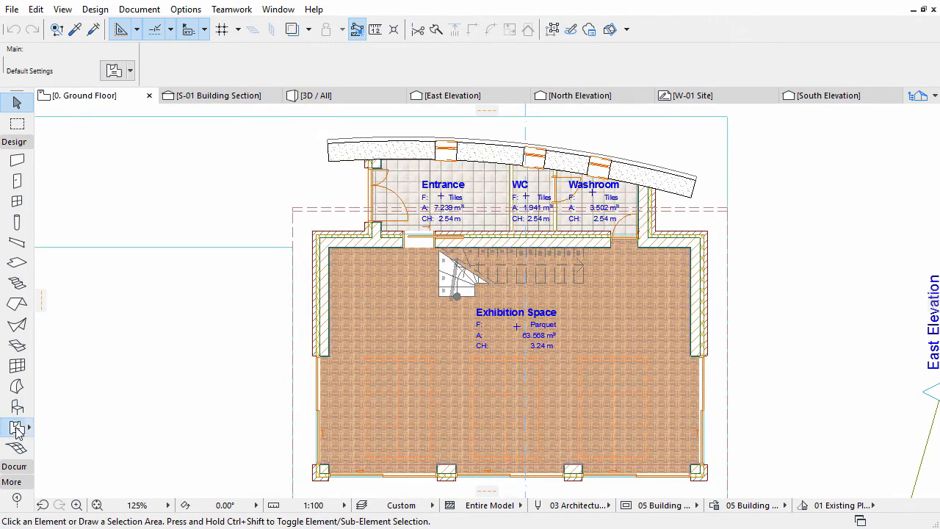
left_click(16, 426)
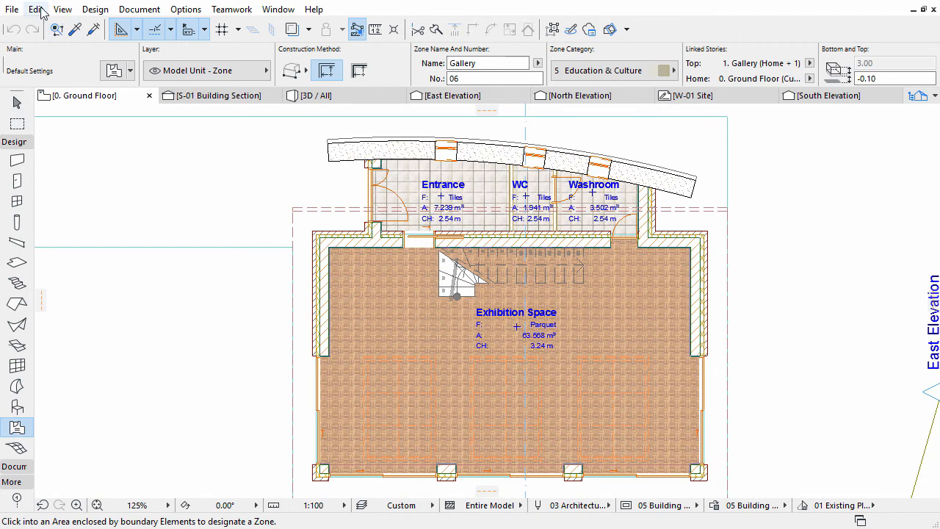
left_click(35, 9)
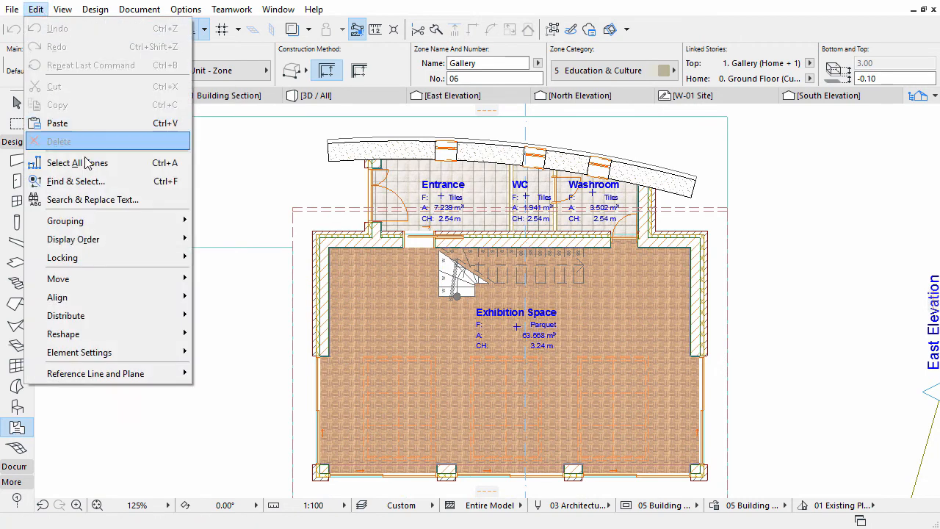
left_click(68, 162)
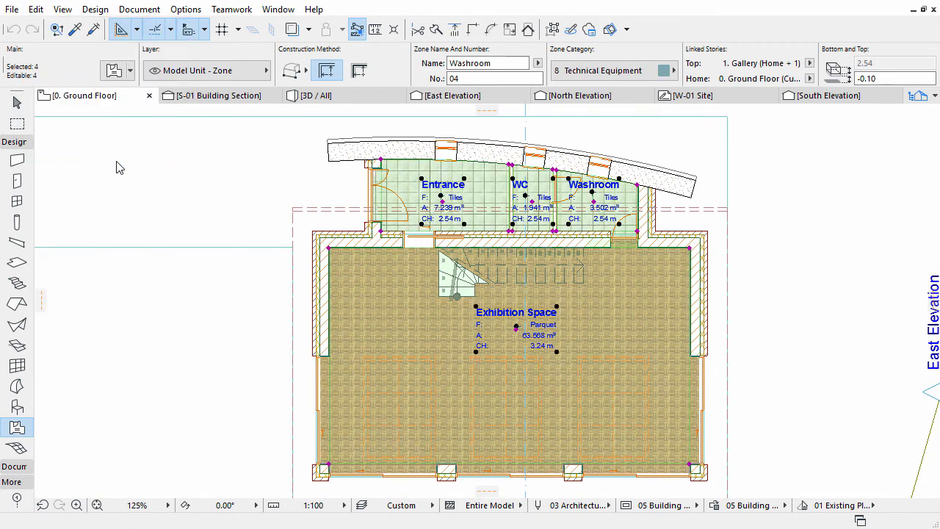
mouse_move(115, 70)
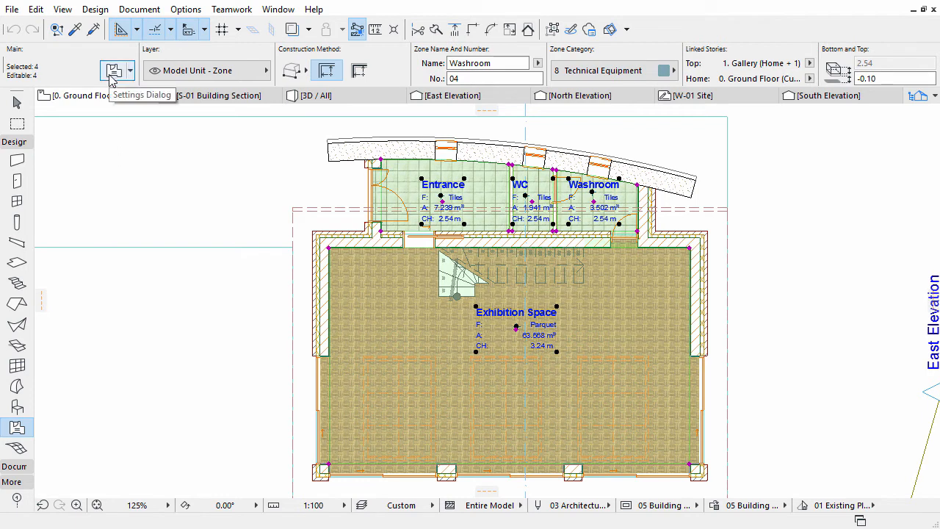
In Zone Selection Settings, set stamp rows to Zone Name, Zone Areas, Finishes, Additional Tags.
left_click(114, 70)
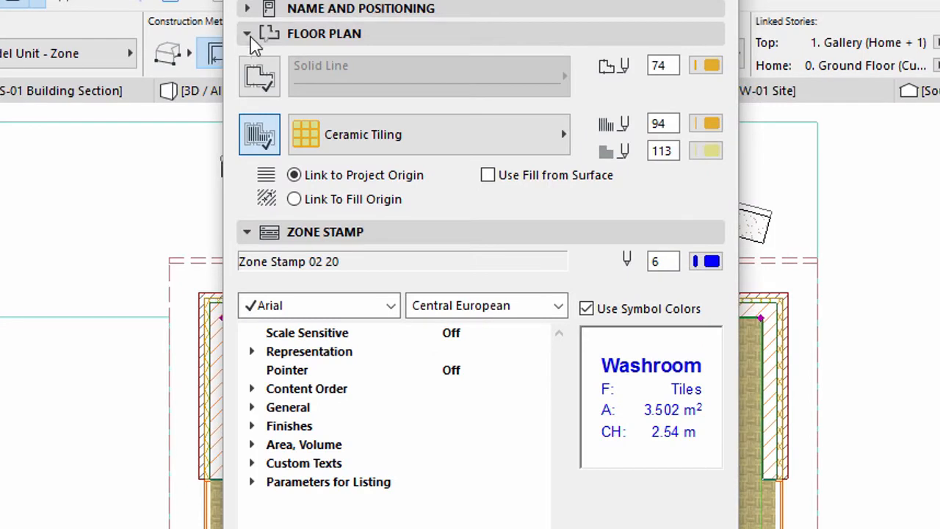
left_click(246, 32)
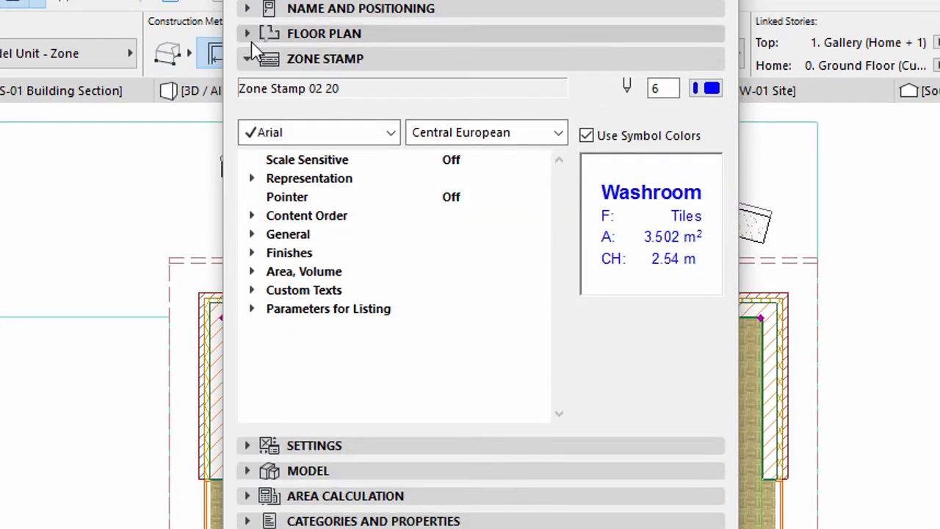
left_click(247, 58)
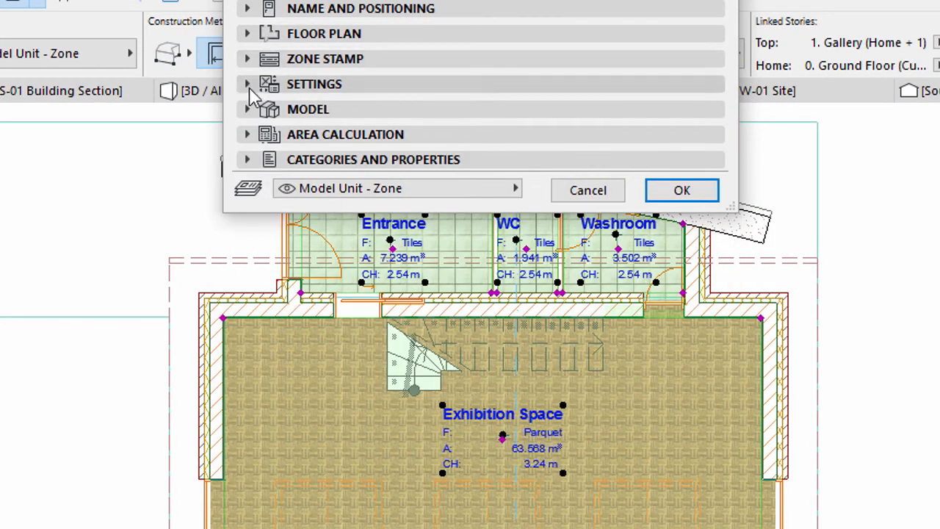
left_click(247, 83)
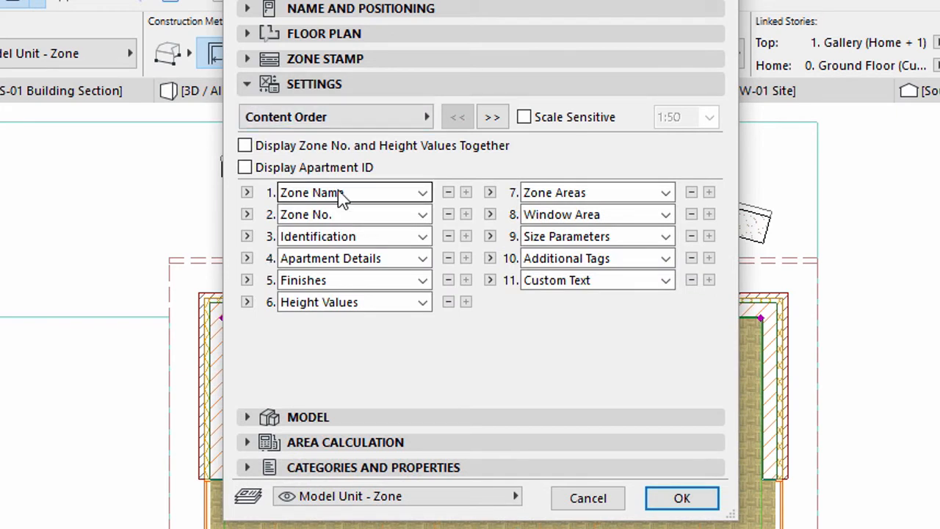
mouse_move(376, 212)
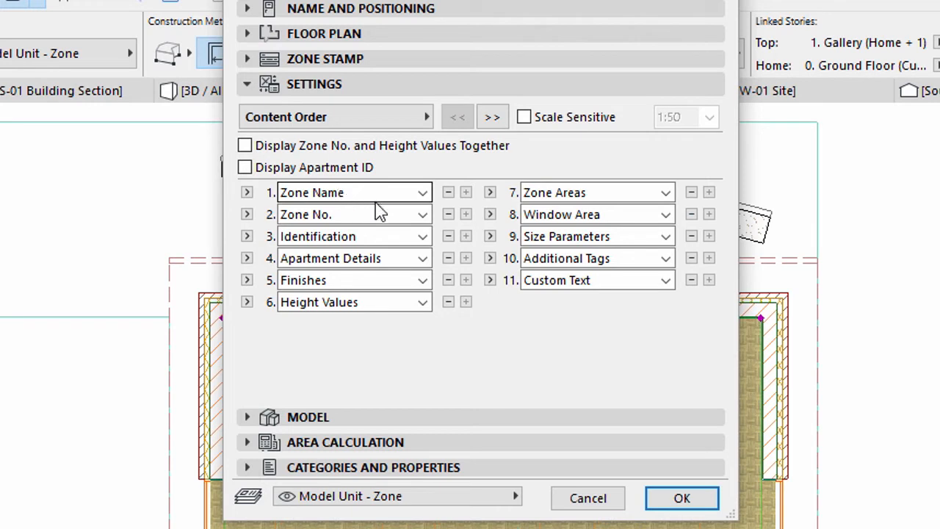
left_click(422, 214)
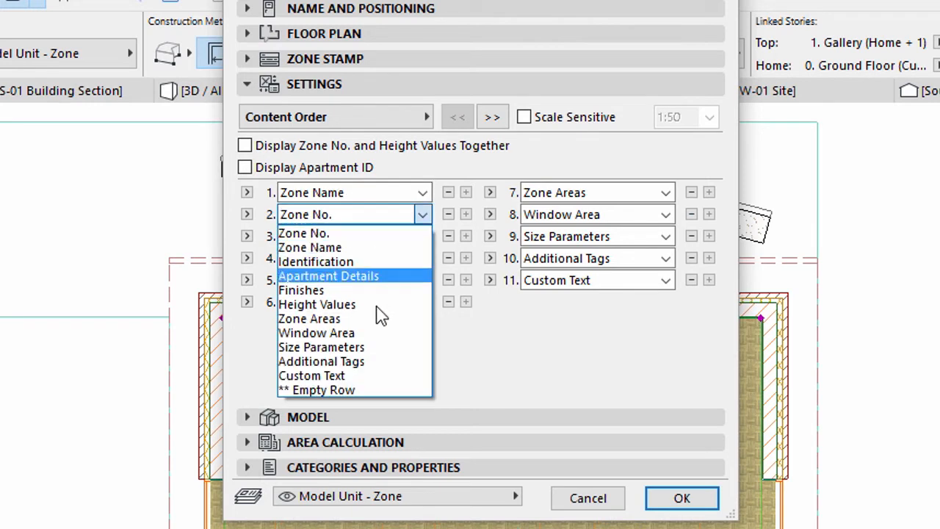
mouse_move(382, 317)
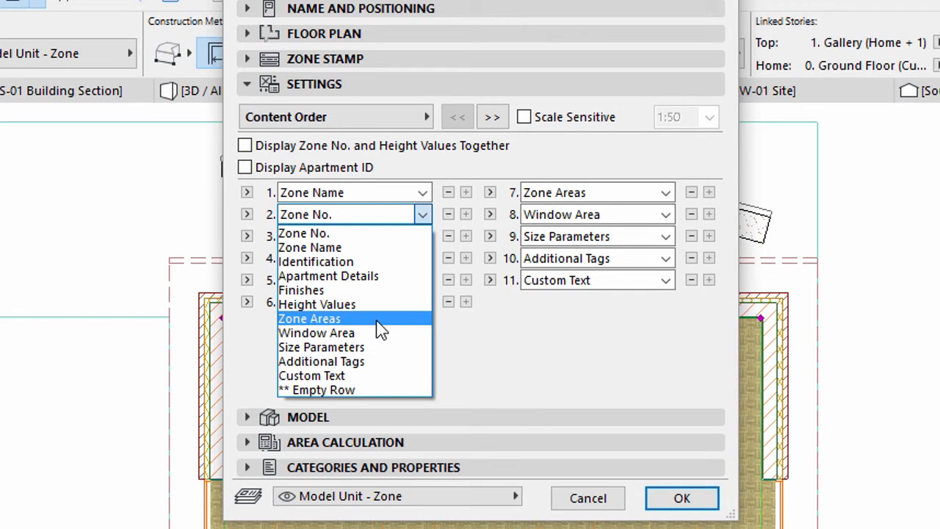
left_click(308, 318)
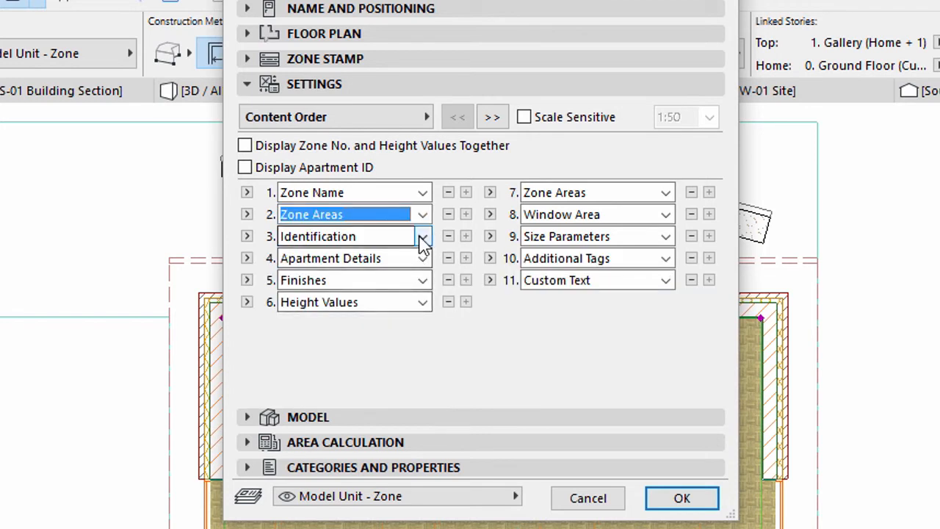
left_click(422, 235)
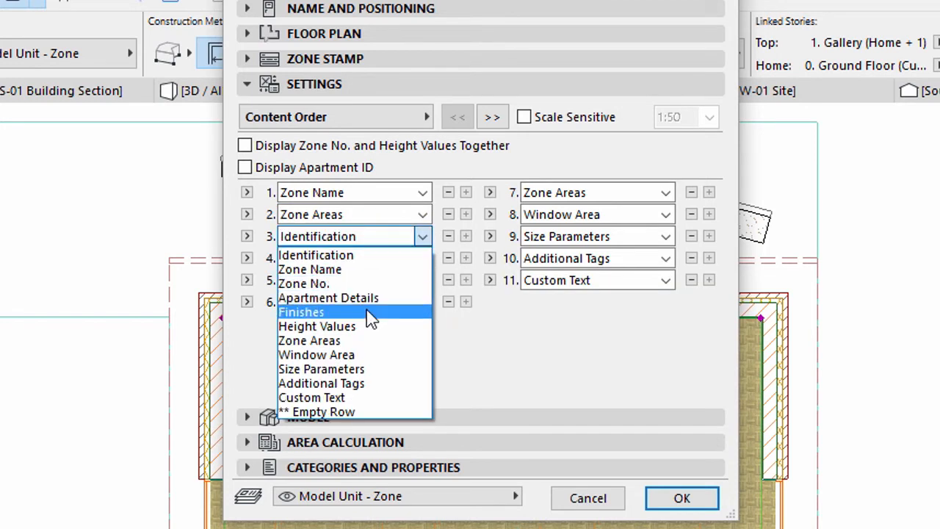
left_click(301, 311)
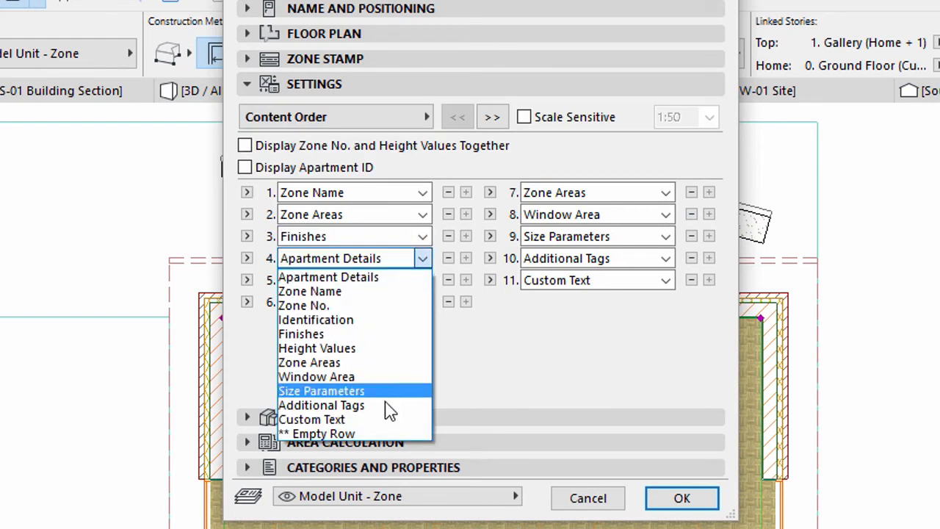
left_click(320, 406)
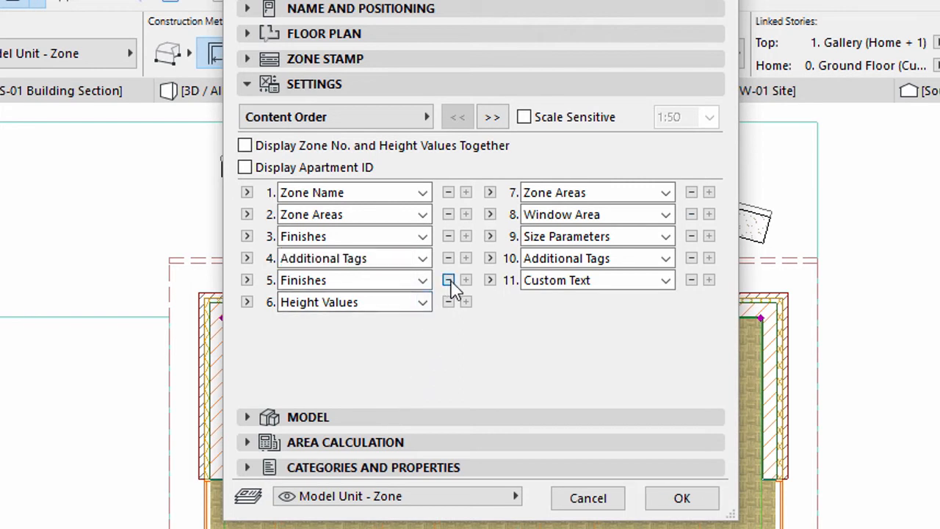
Delete the three leftover stamp rows, including Custom Text, and confirm the settings.
left_click(448, 280)
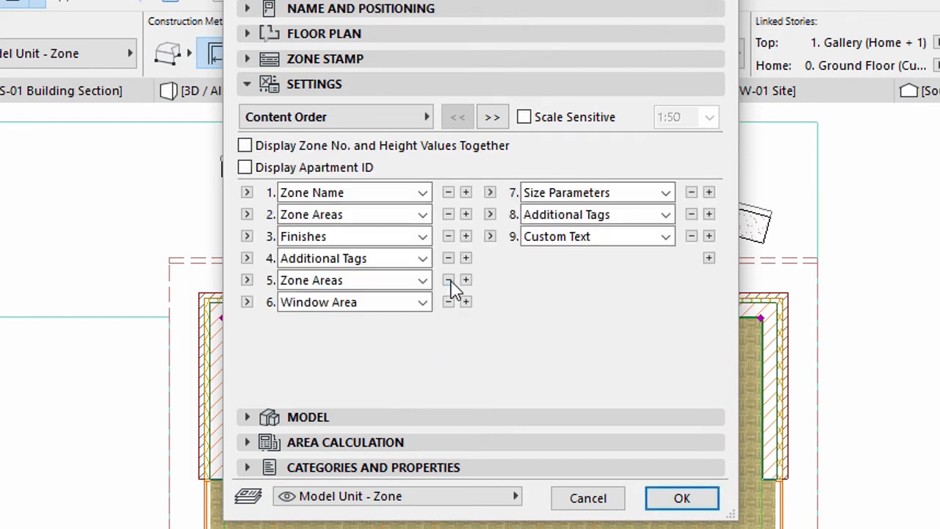
left_click(448, 279)
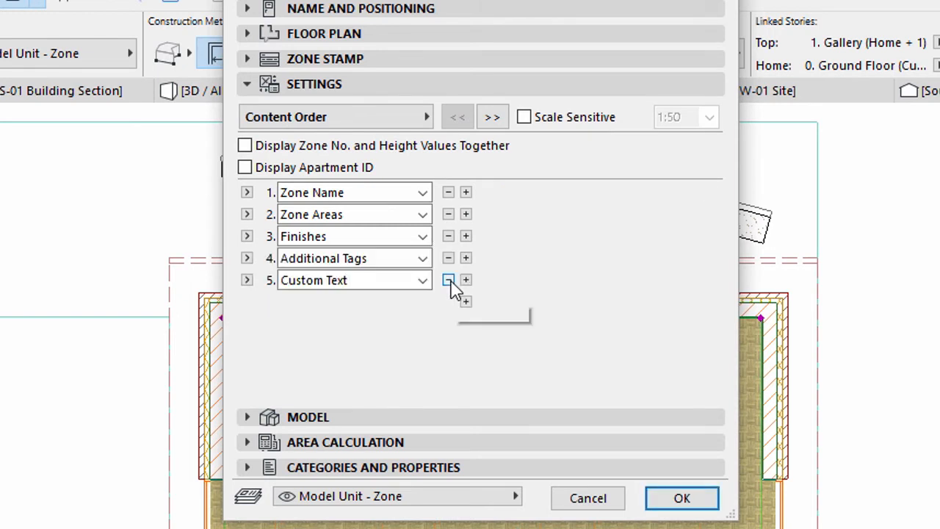
left_click(448, 279)
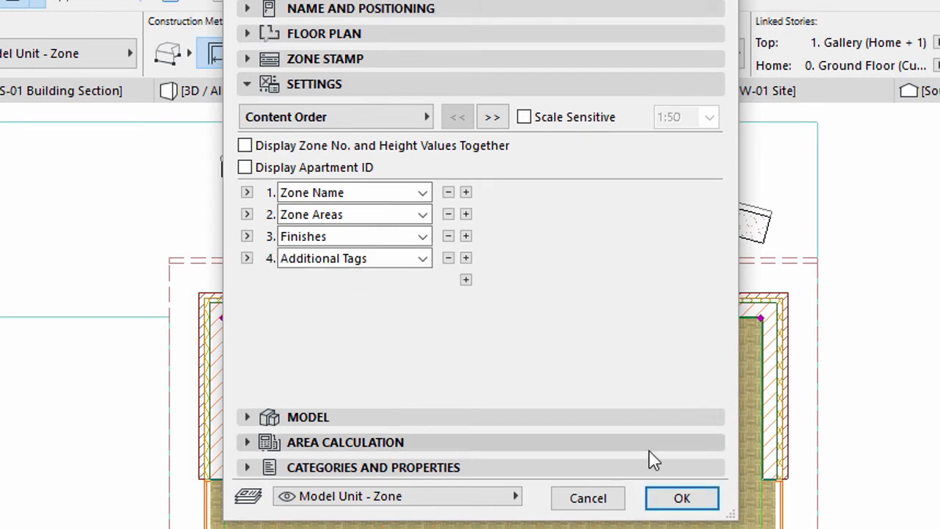
left_click(682, 497)
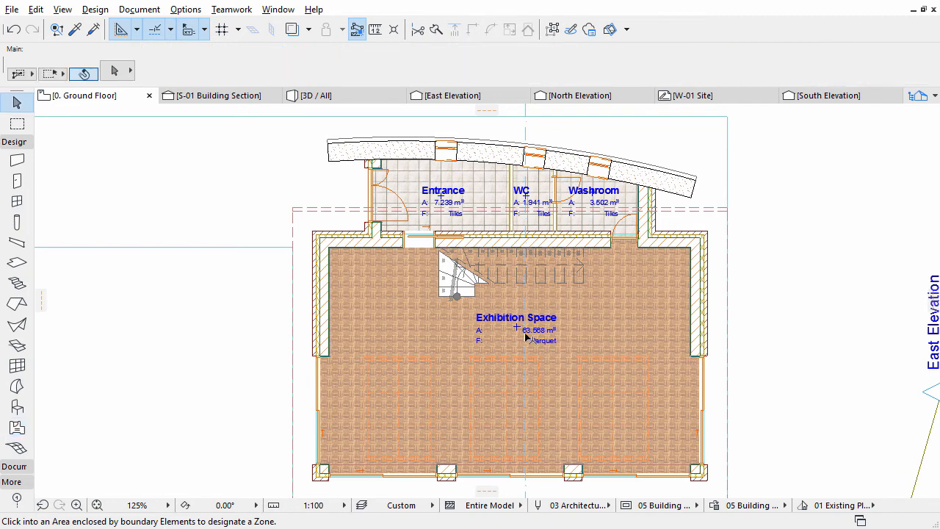
Select the Exhibition Space zone stamp on the Ground Floor plan.
left_click(515, 326)
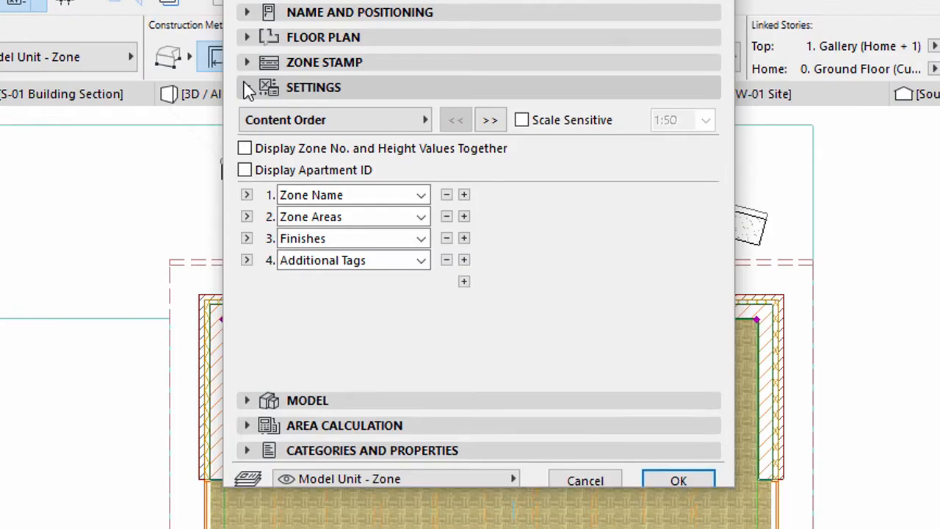
Show the Categories and Properties section with the Exhibition Space zone's IFC properties.
left_click(247, 87)
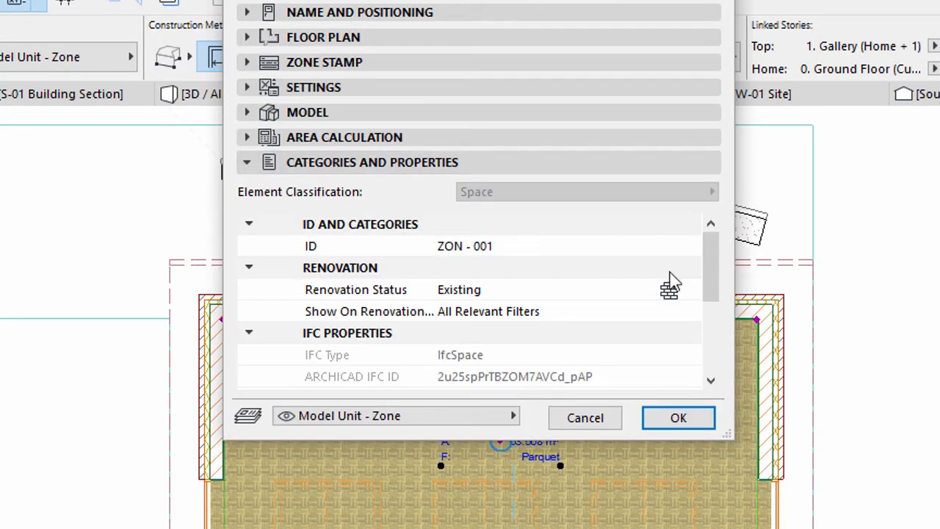
scroll("down", 3)
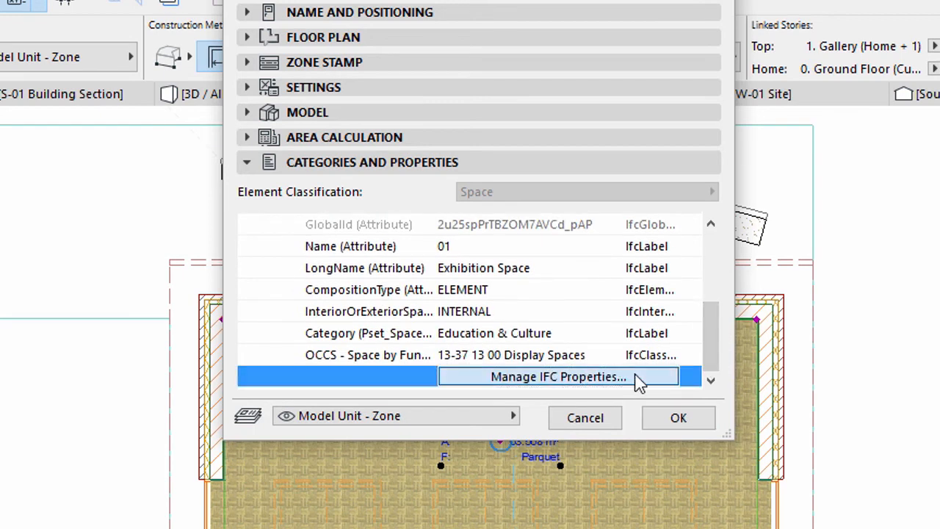
In the IFC property manager, start a predefined rule using the OmniClass classification system.
left_click(558, 376)
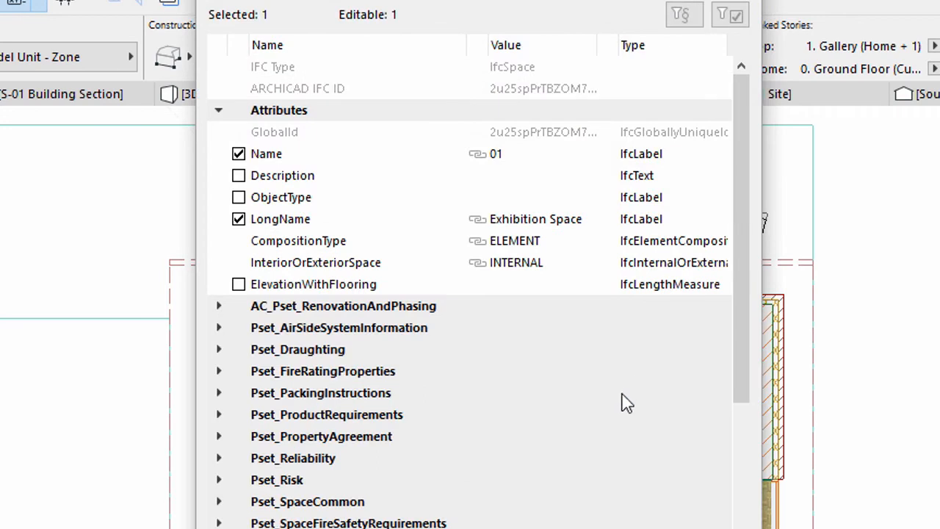
scroll("down", 3)
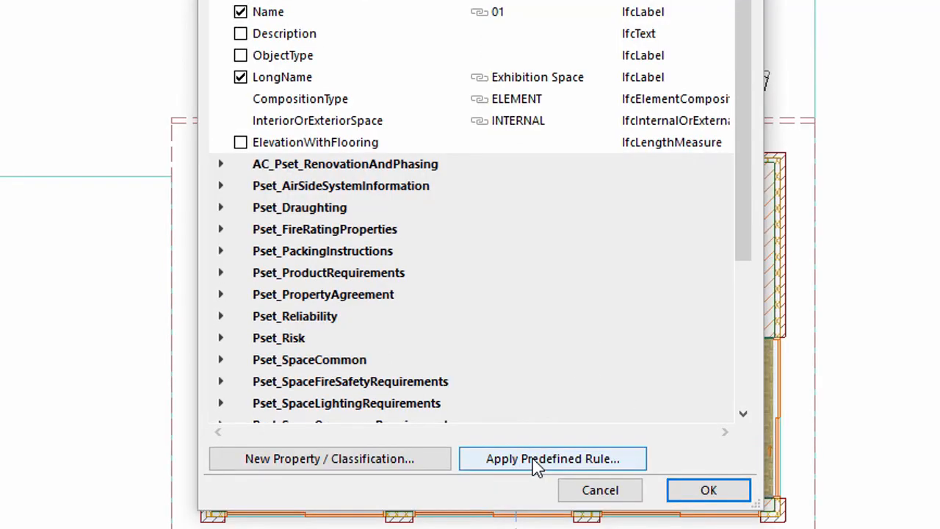
left_click(552, 458)
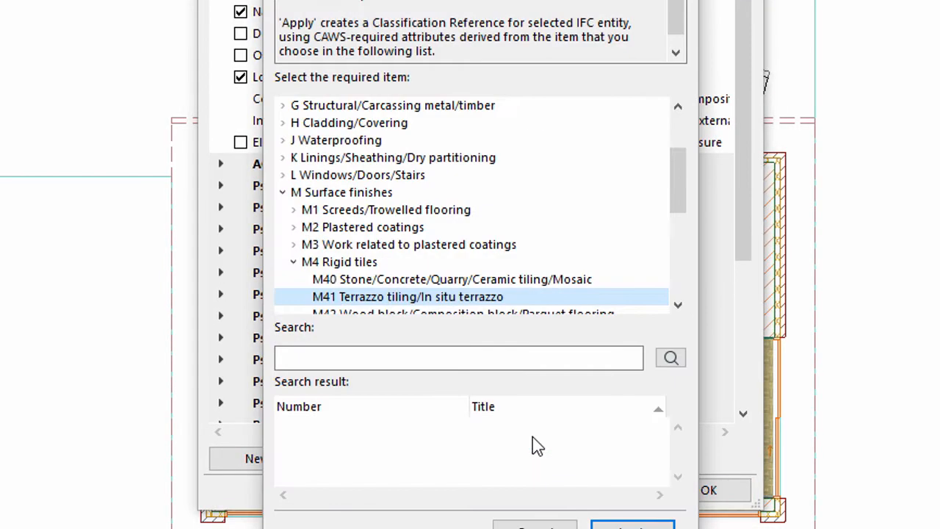
left_click(655, 67)
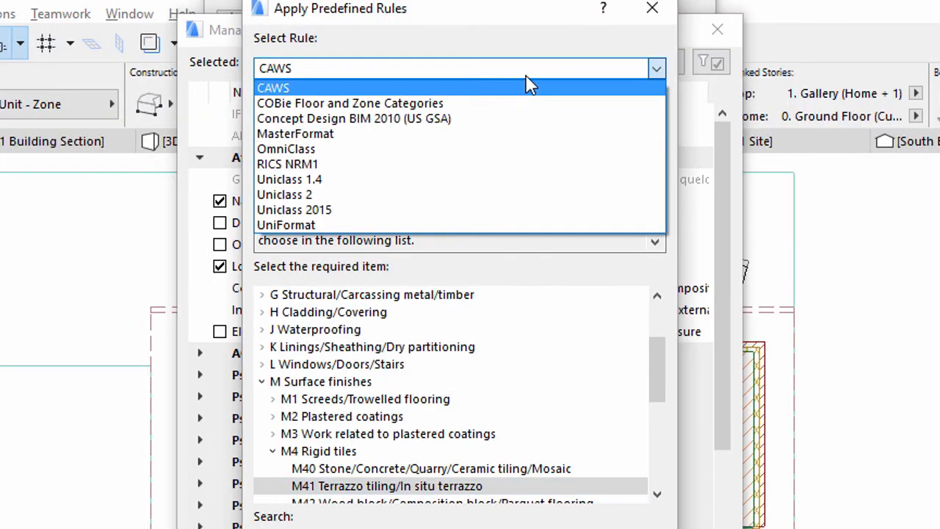
mouse_move(497, 149)
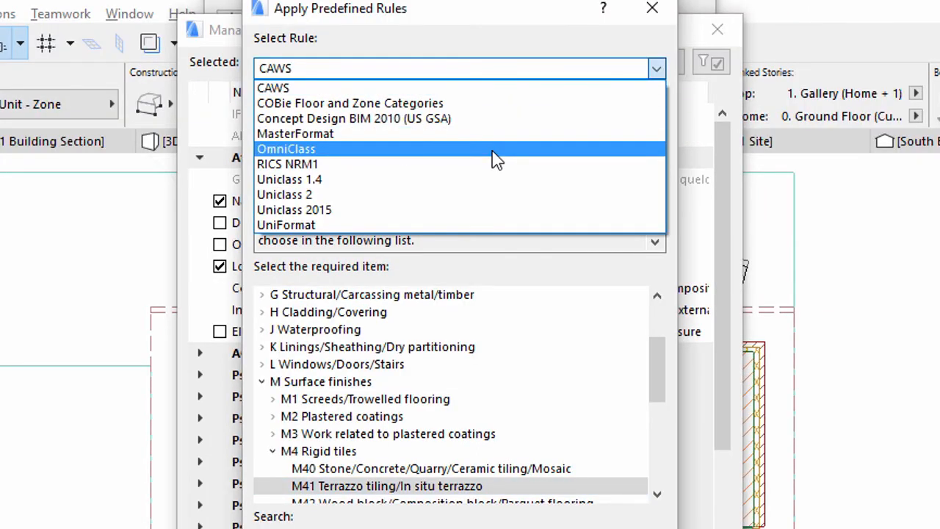
left_click(285, 148)
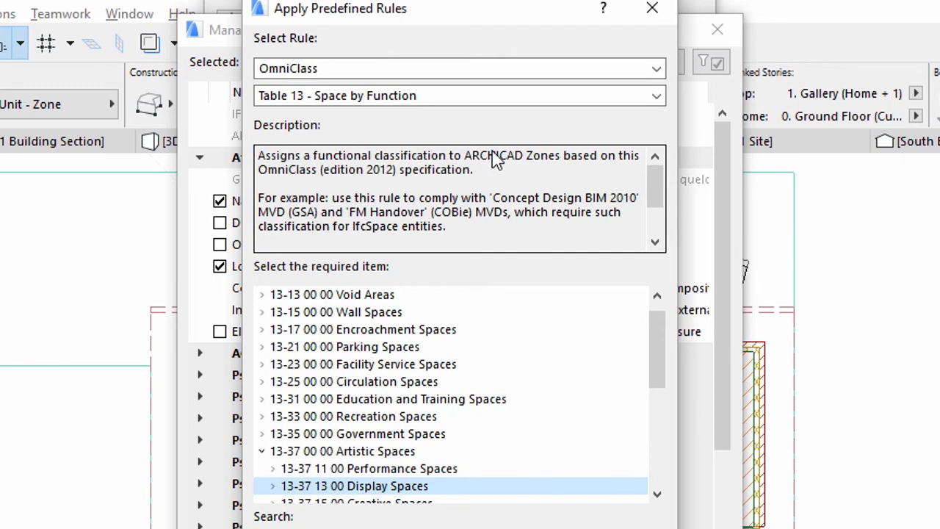
Search 'display spaces', pick 13-37 13 00 Display Spaces and apply it to the zone.
type("di")
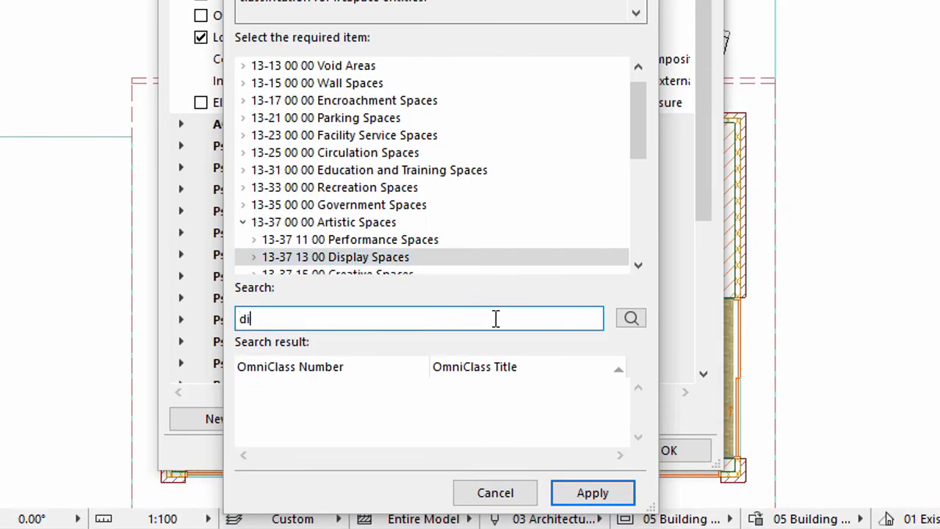
type("display spaces")
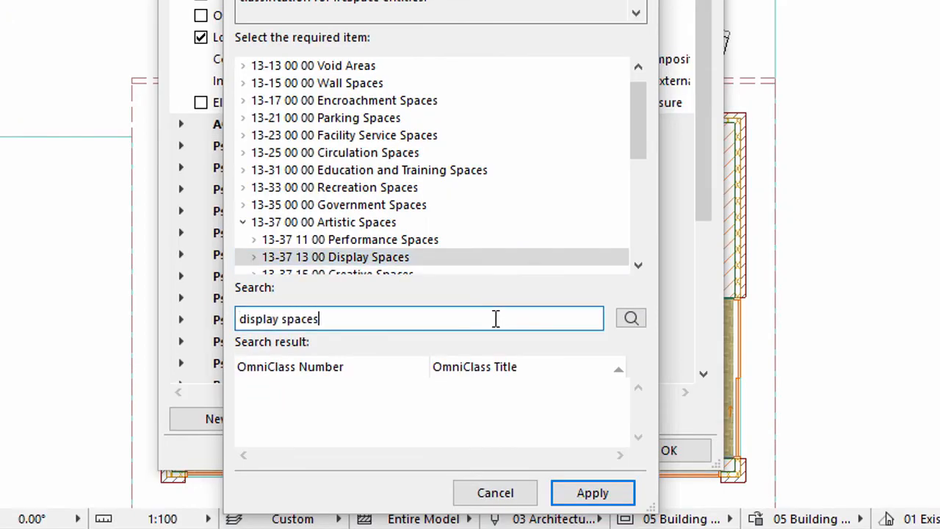
left_click(630, 317)
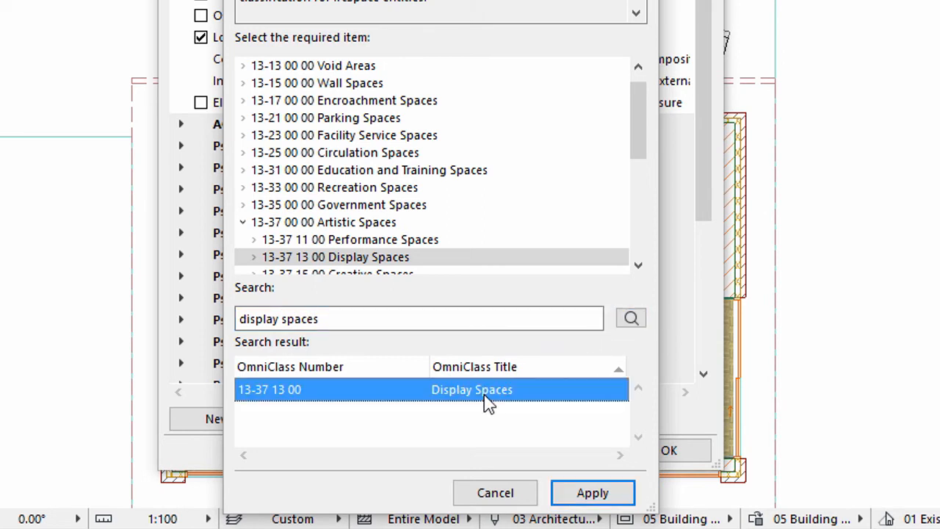
mouse_move(511, 454)
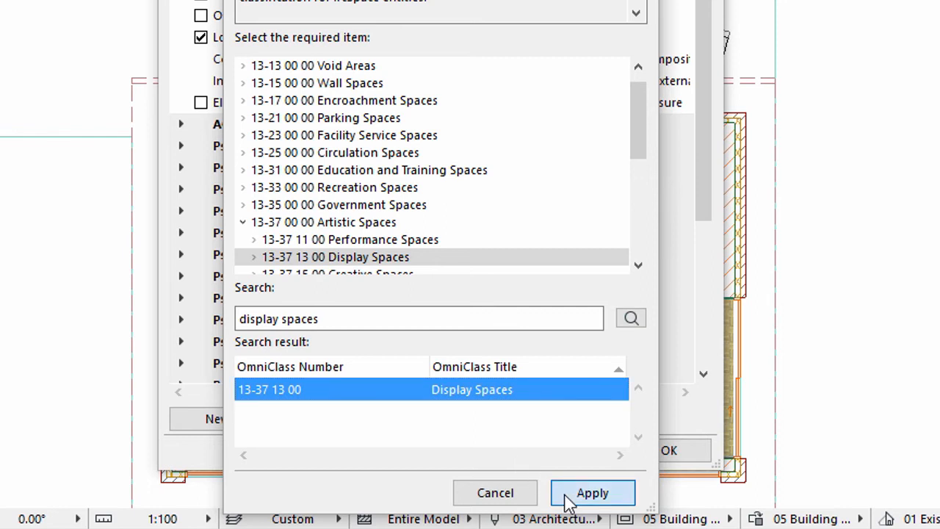
left_click(592, 492)
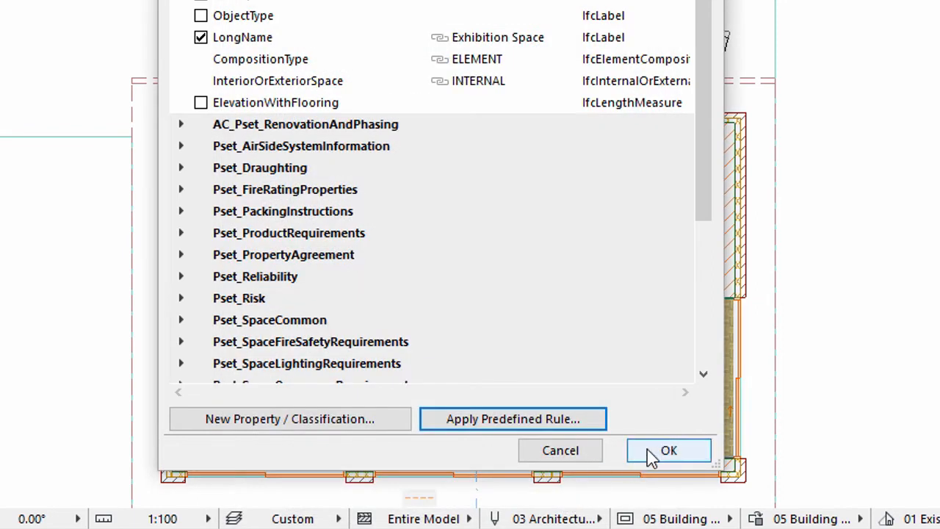
Confirm the IFC changes and turn on Show Additional Tags in the zone stamp settings.
left_click(668, 450)
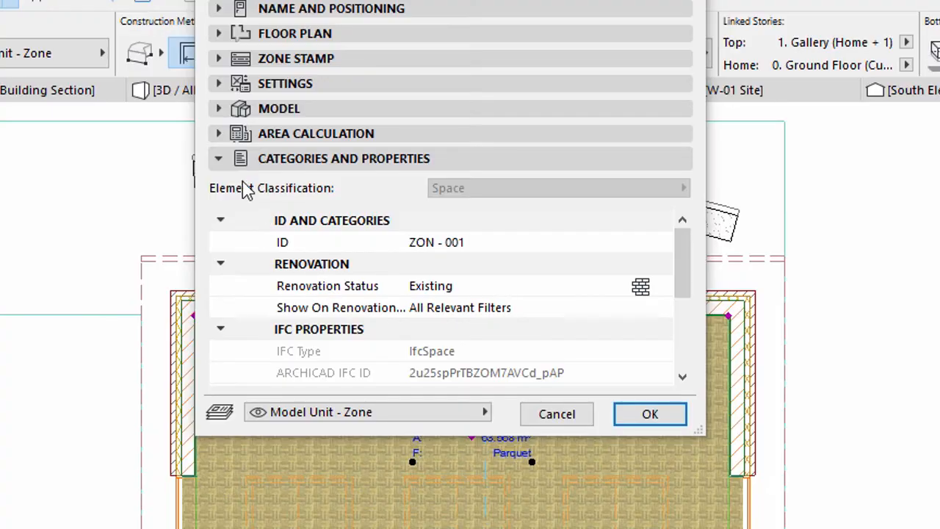
left_click(217, 159)
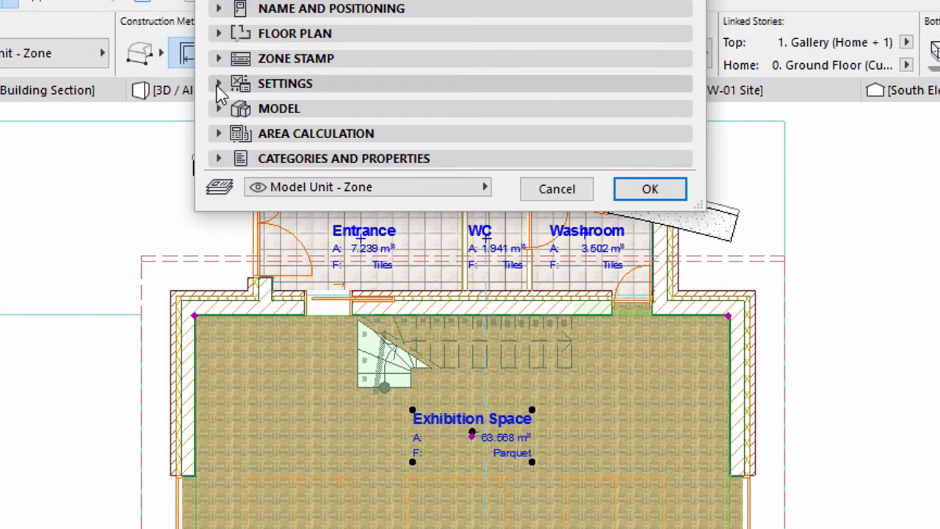
left_click(217, 82)
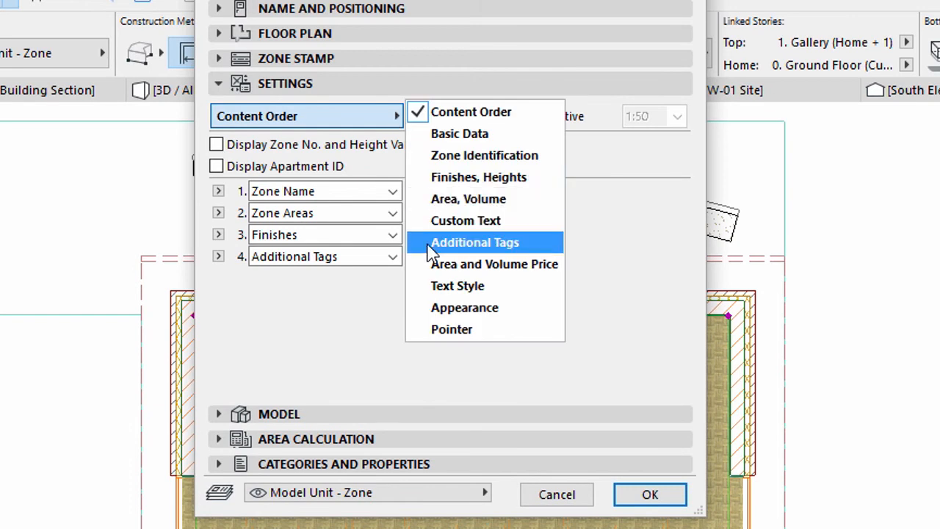
left_click(474, 242)
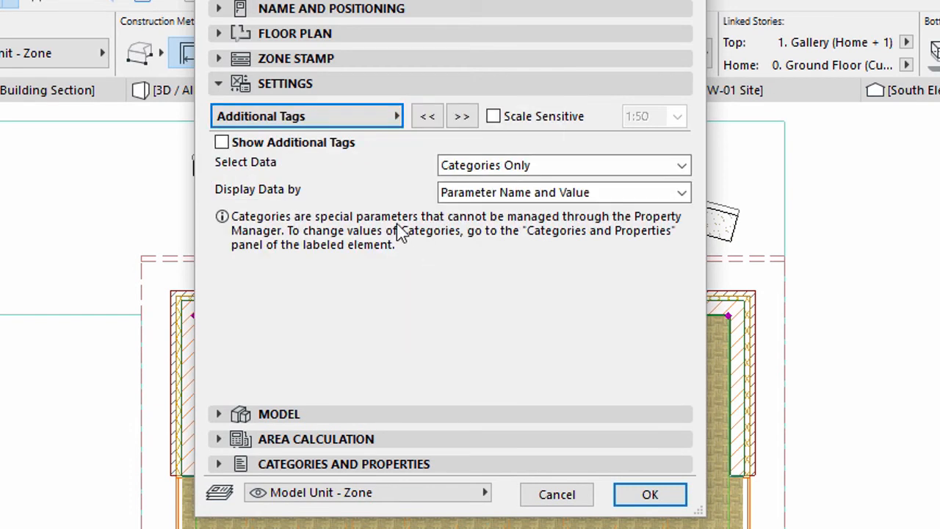
mouse_move(220, 141)
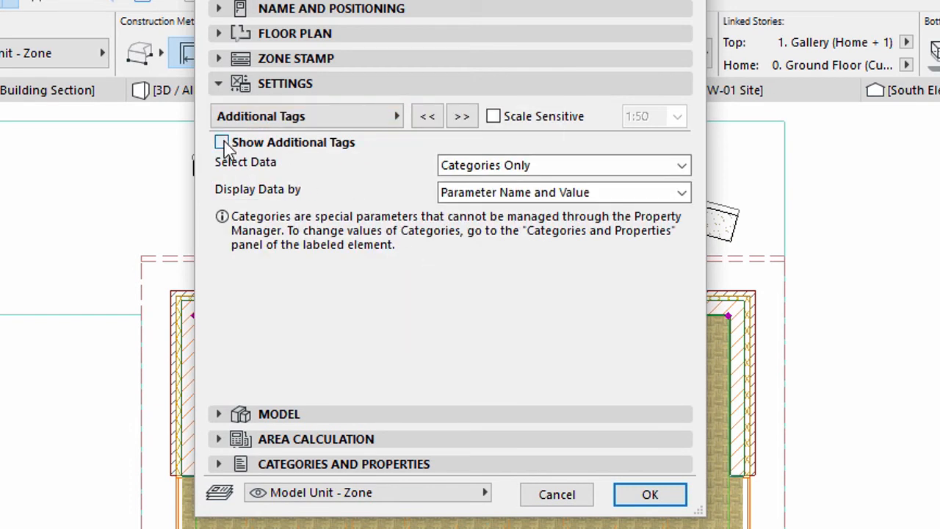
left_click(220, 141)
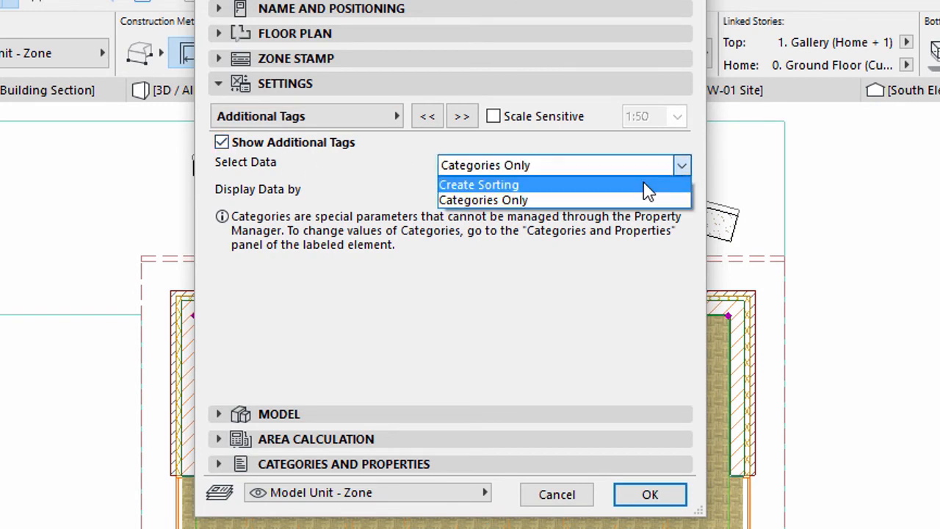
Create a sorting showing Parameter Name with Row 1 set to Display Spaces, and confirm.
left_click(479, 185)
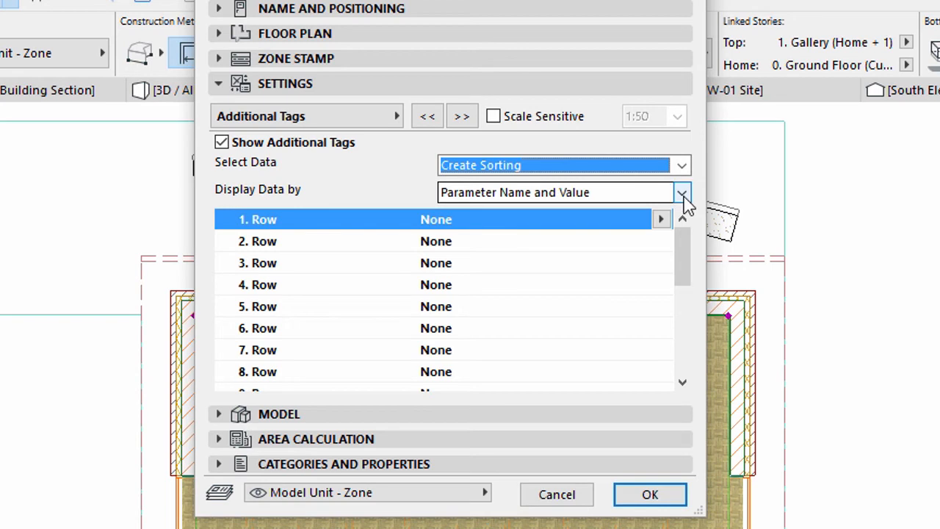
left_click(682, 191)
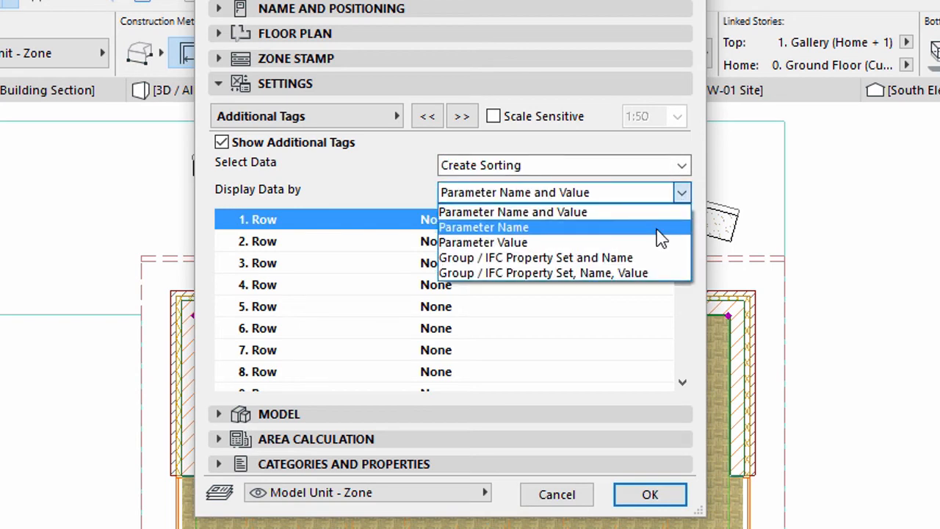
left_click(483, 226)
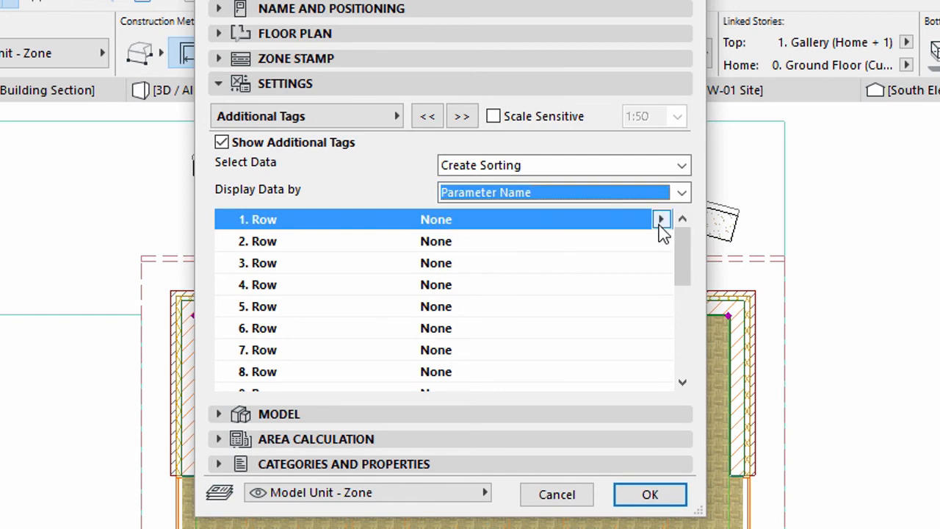
left_click(661, 219)
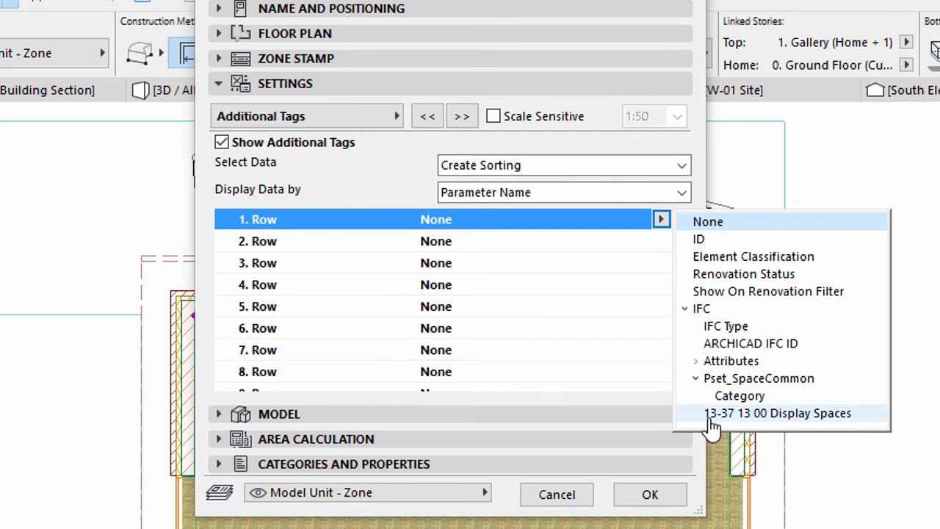
left_click(777, 412)
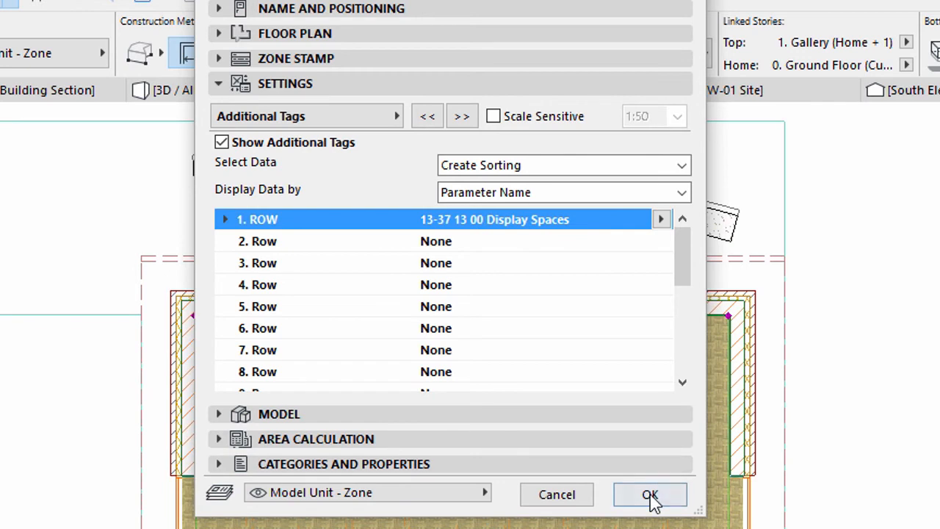
left_click(649, 493)
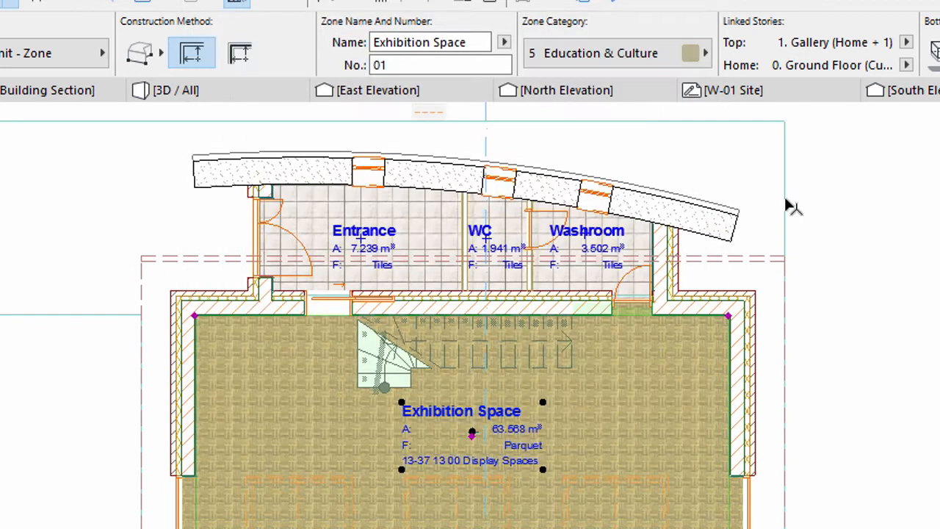
mouse_move(830, 58)
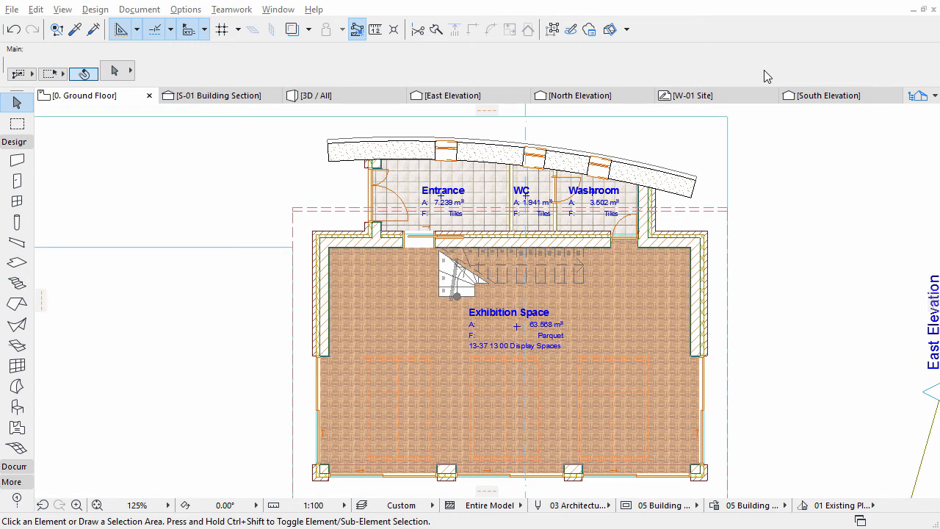
mouse_move(911, 105)
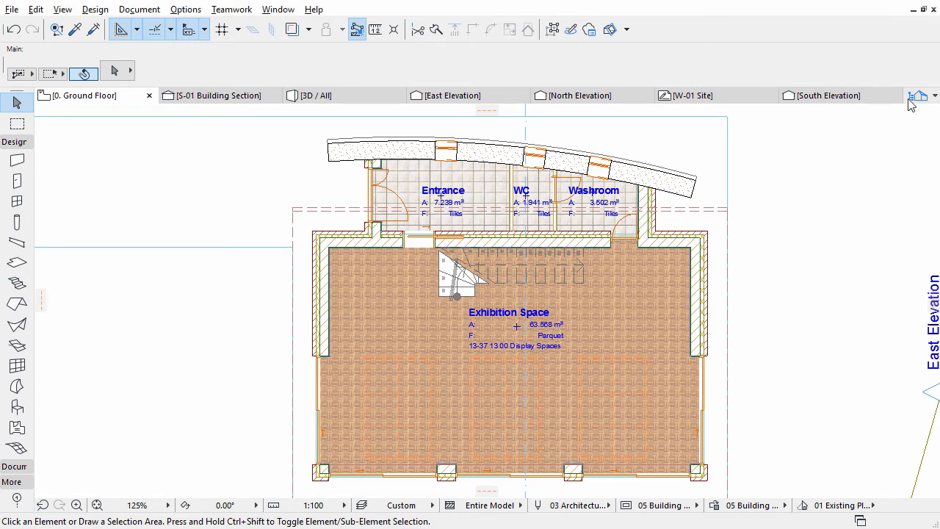
Open the 1. Gallery story plan from the Navigator pop-up.
left_click(917, 96)
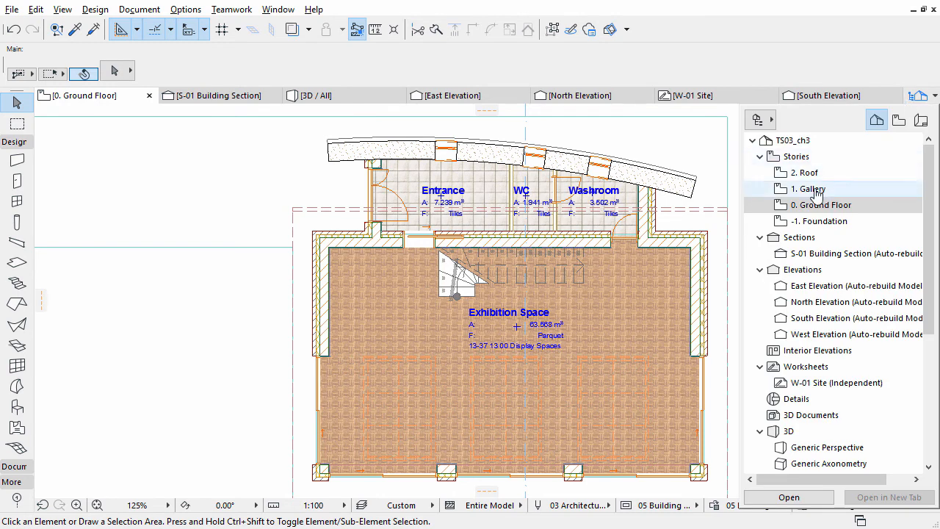
double_click(808, 188)
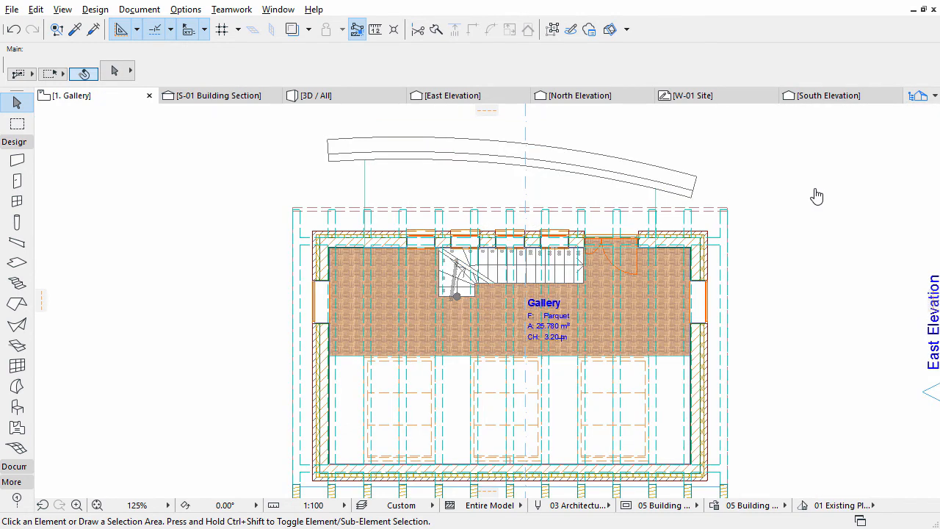
mouse_move(551, 323)
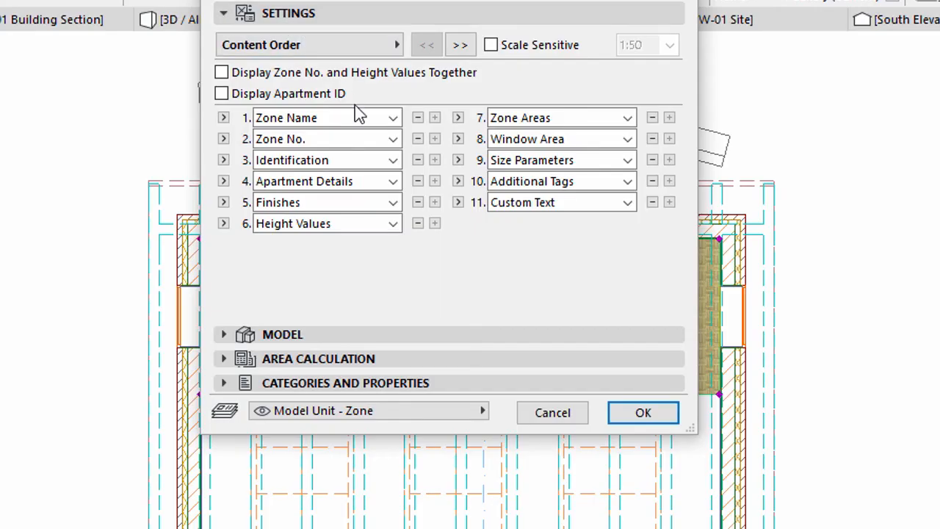
mouse_move(375, 132)
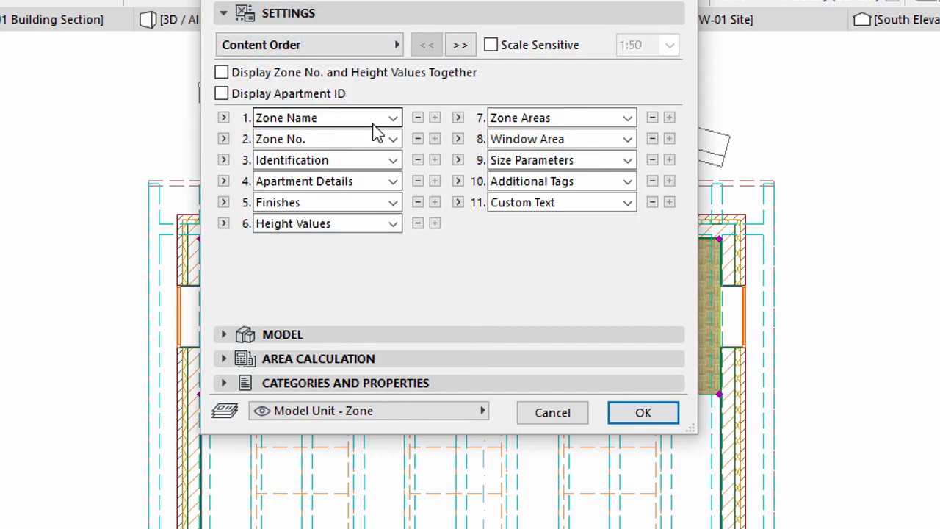
Set the Gallery stamp's second and third rows to Zone Areas and Finishes.
left_click(393, 138)
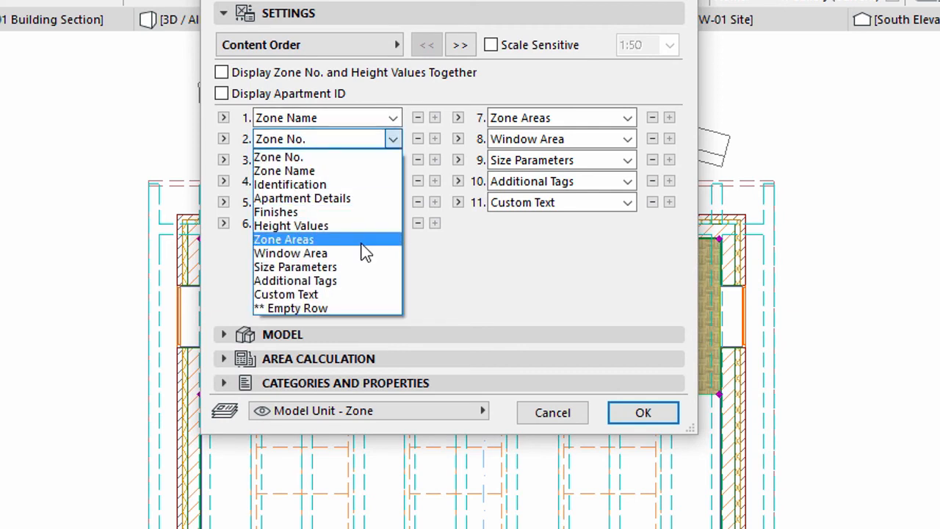
left_click(283, 238)
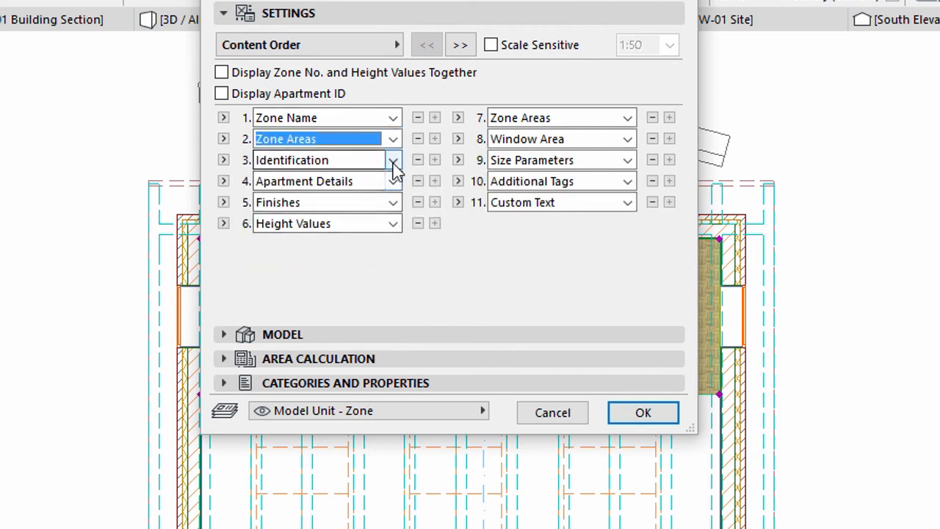
left_click(394, 158)
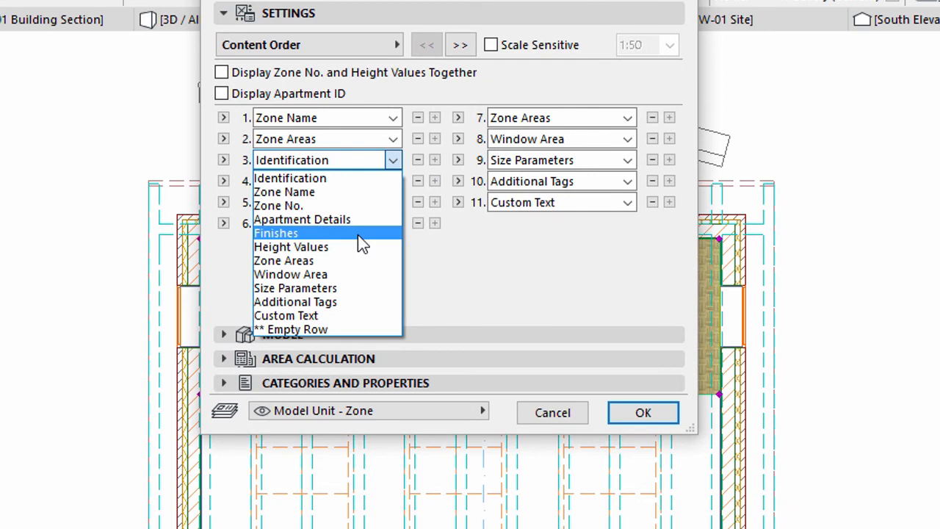
left_click(276, 232)
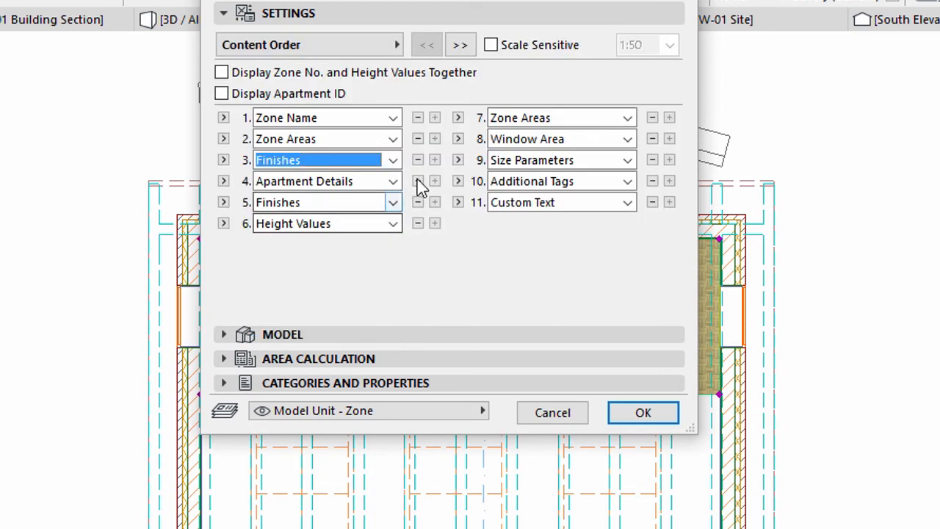
Remove the three extra stamp rows and confirm the new content.
left_click(417, 181)
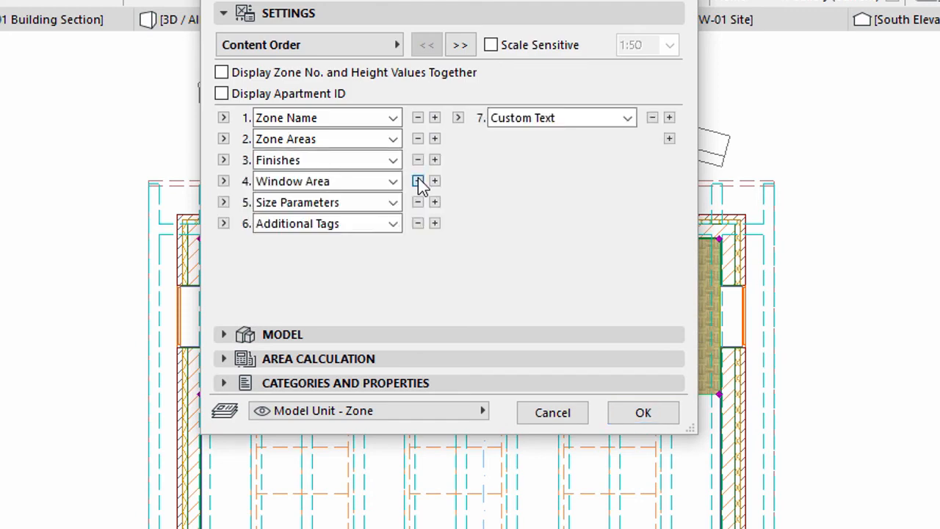
left_click(417, 180)
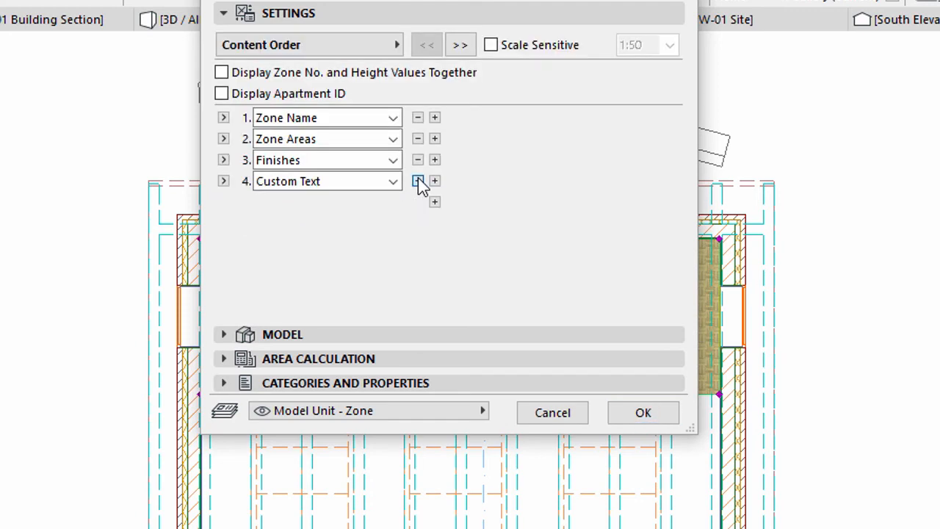
left_click(417, 180)
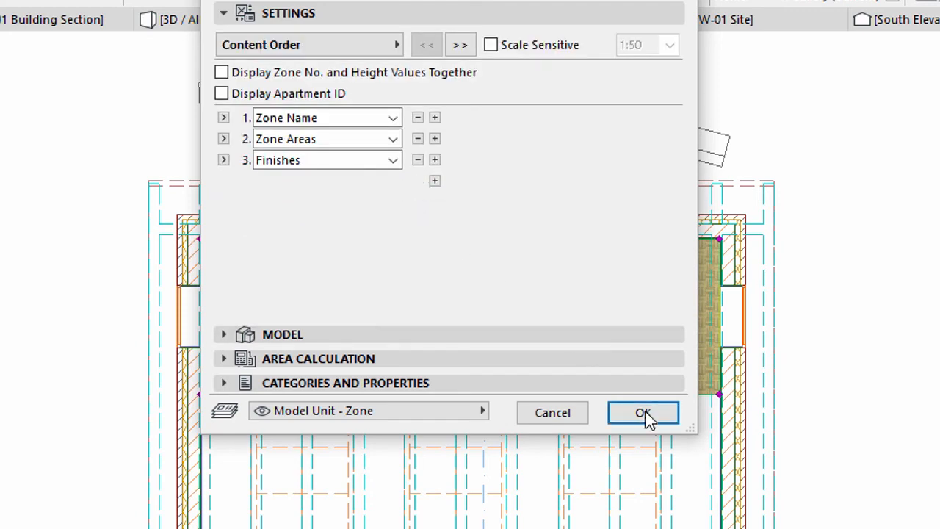
left_click(643, 411)
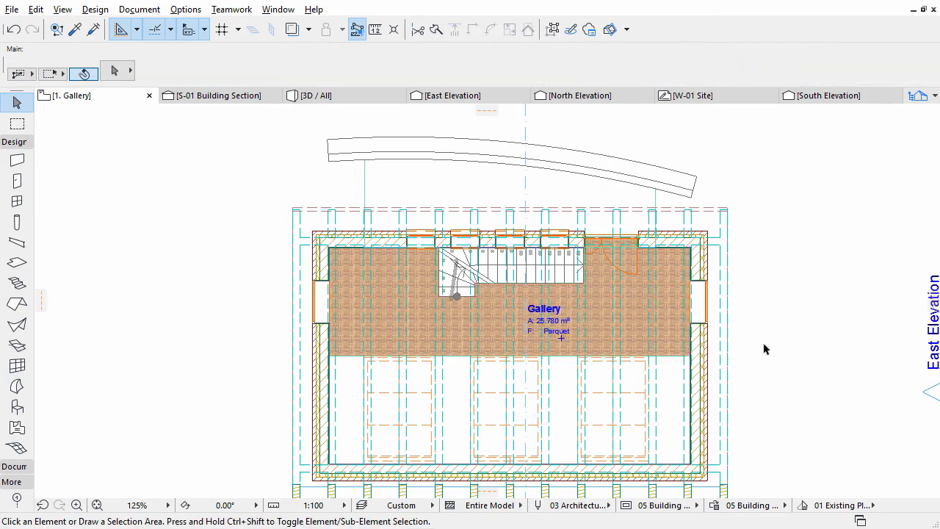
Show the model in the 3D / All view and open Filter and Cut Elements in 3D.
left_click(316, 95)
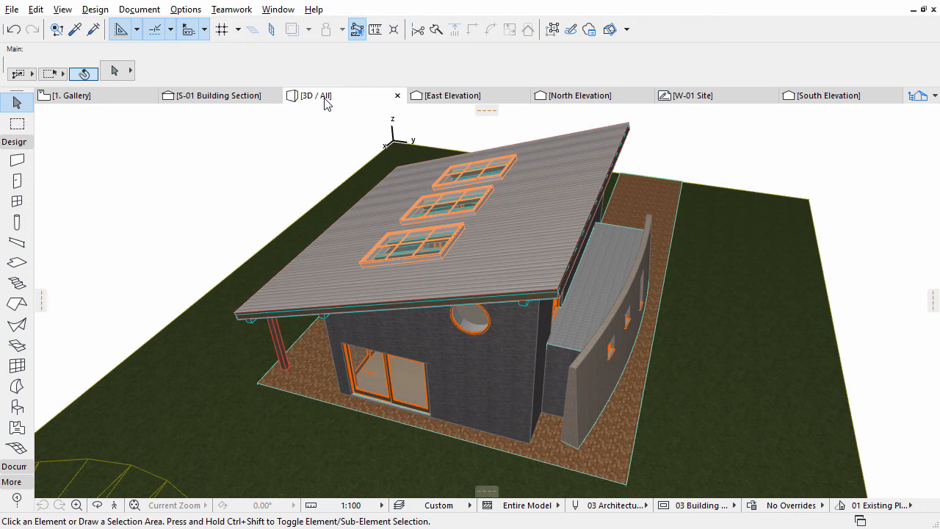
mouse_move(85, 22)
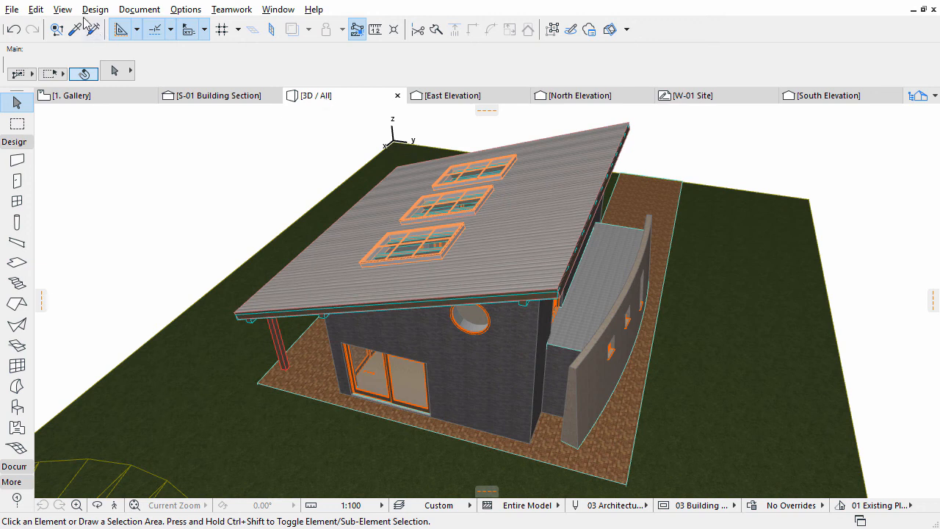
left_click(62, 9)
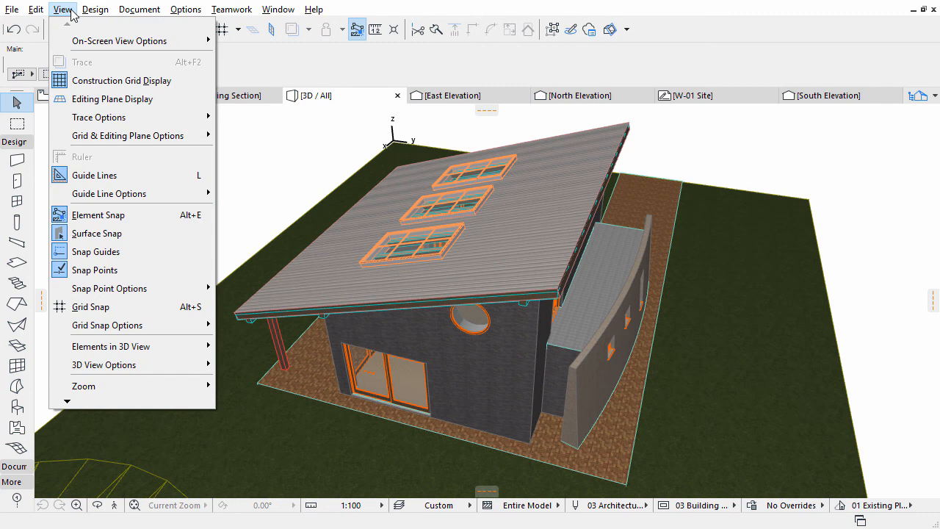
mouse_move(131, 286)
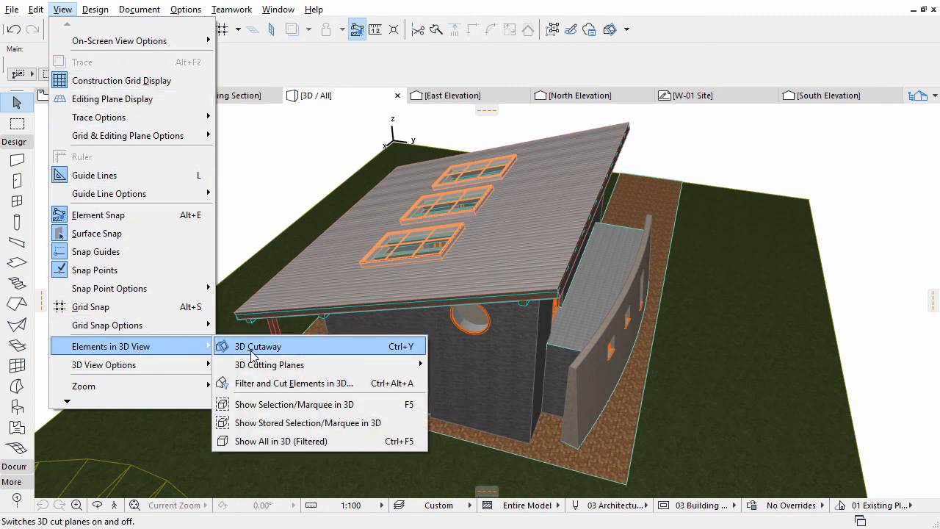
left_click(294, 382)
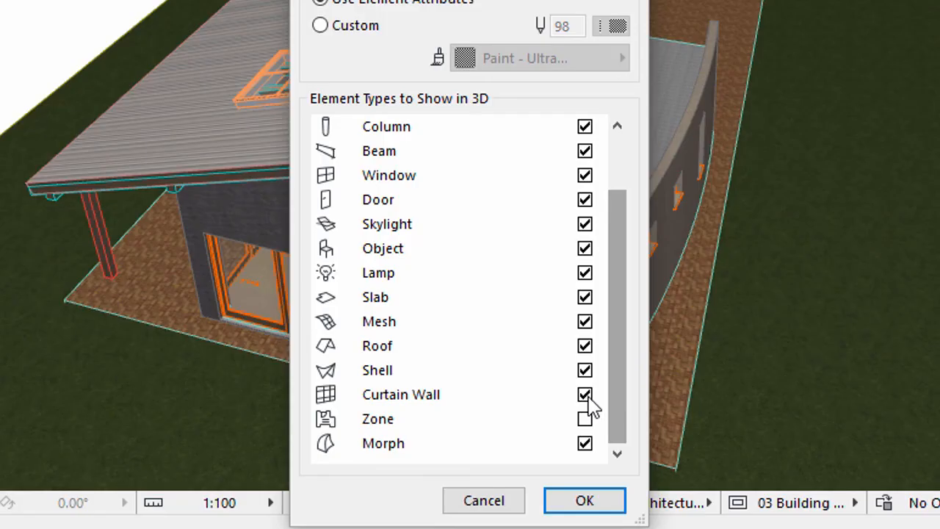
Include Zone among element types shown in 3D and select all zones in the model.
left_click(585, 418)
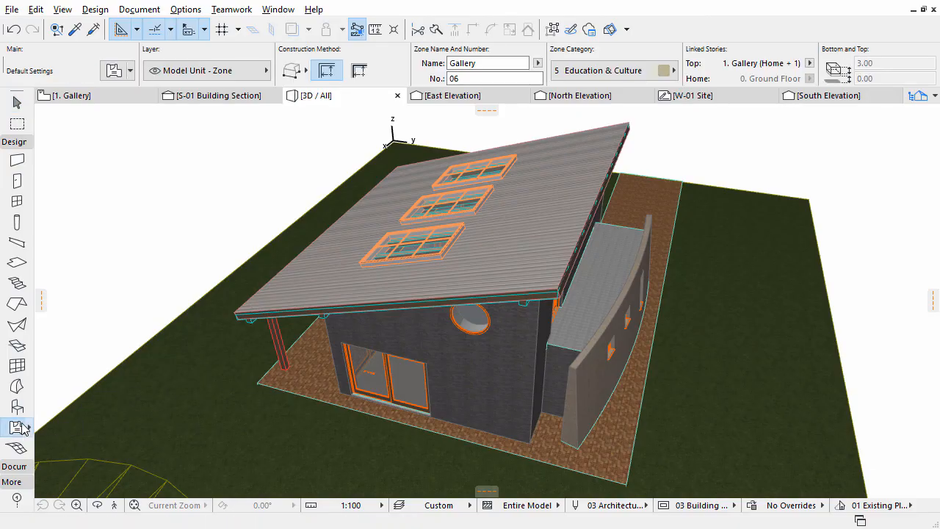
left_click(35, 8)
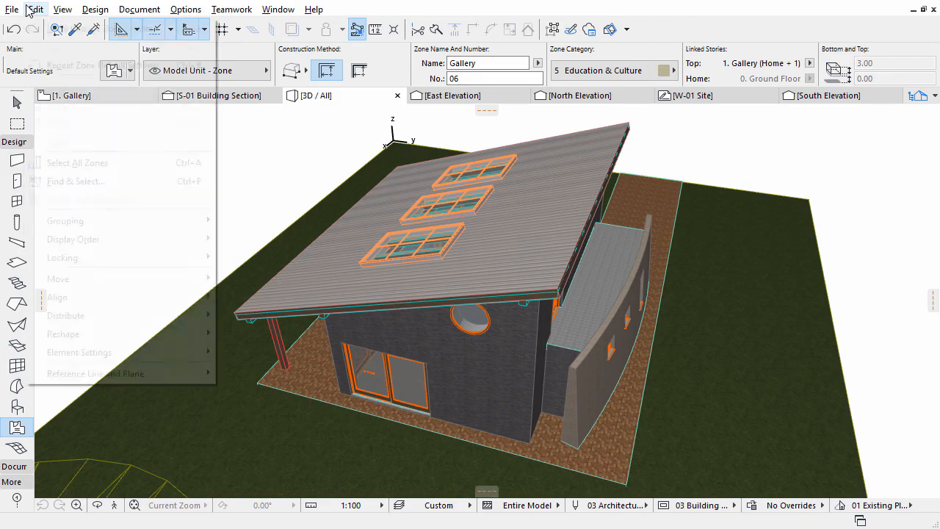
left_click(36, 9)
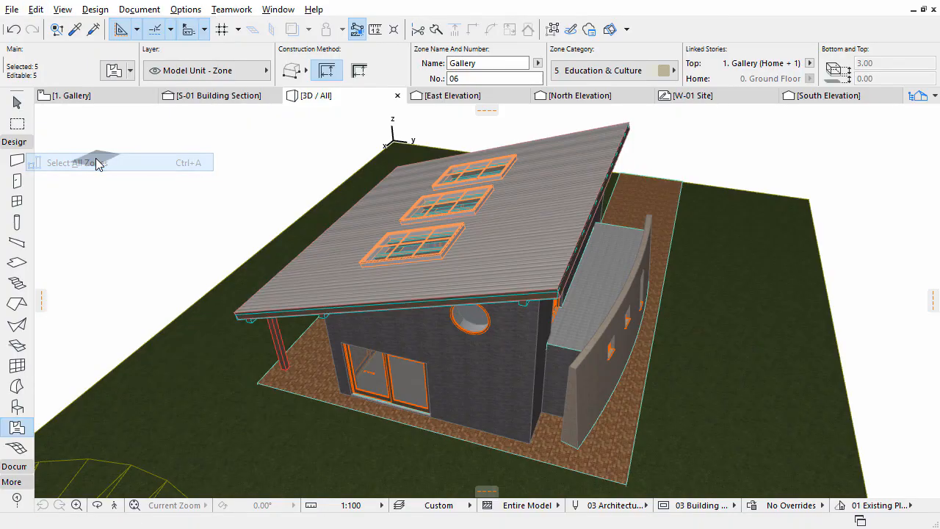
left_click(77, 162)
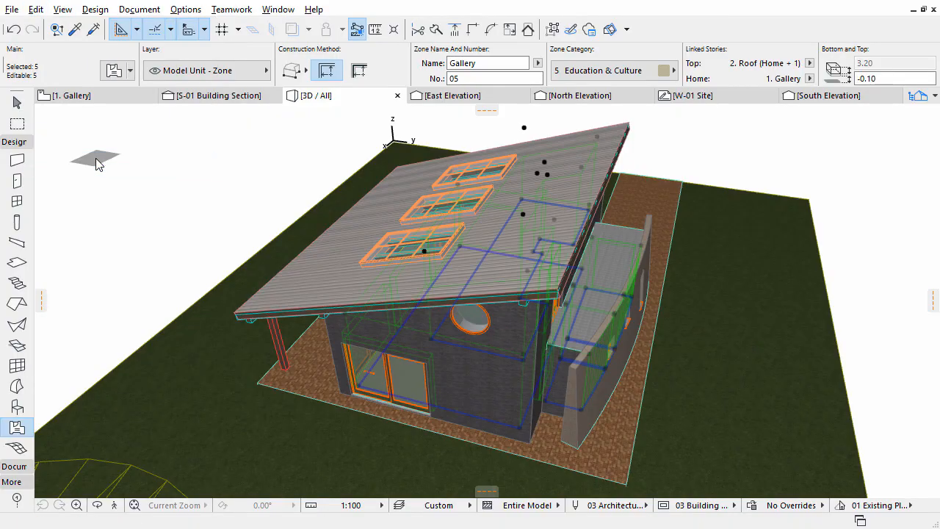